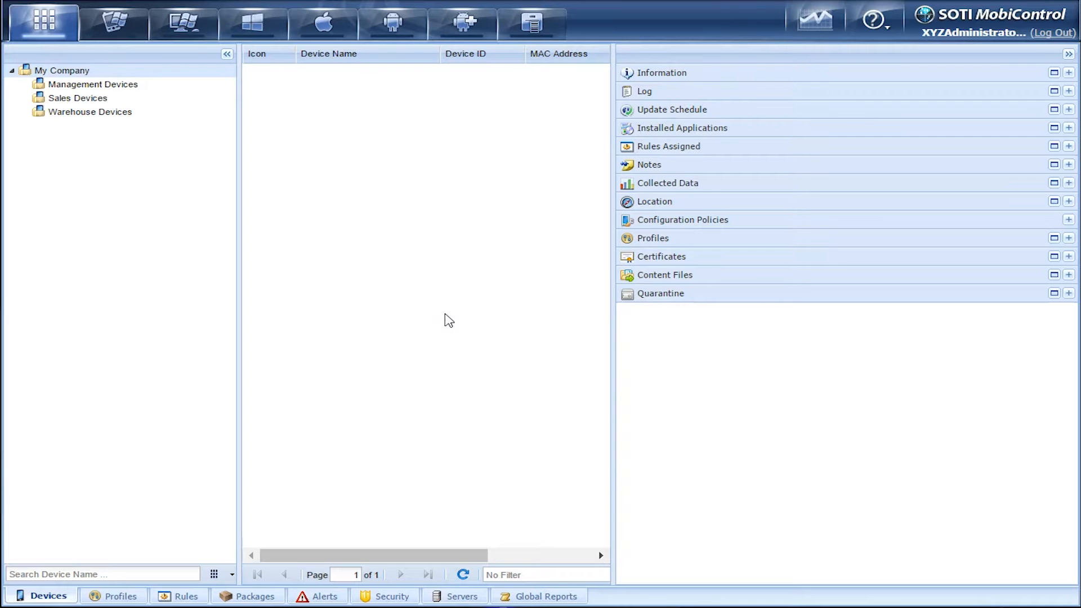
mouse_move(448, 318)
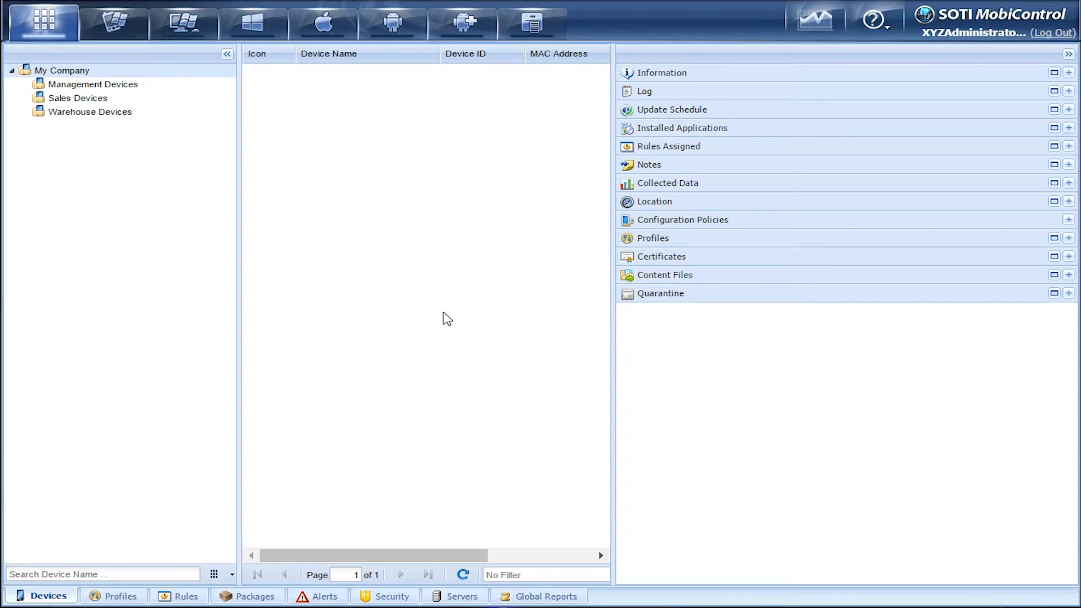
mouse_move(43, 23)
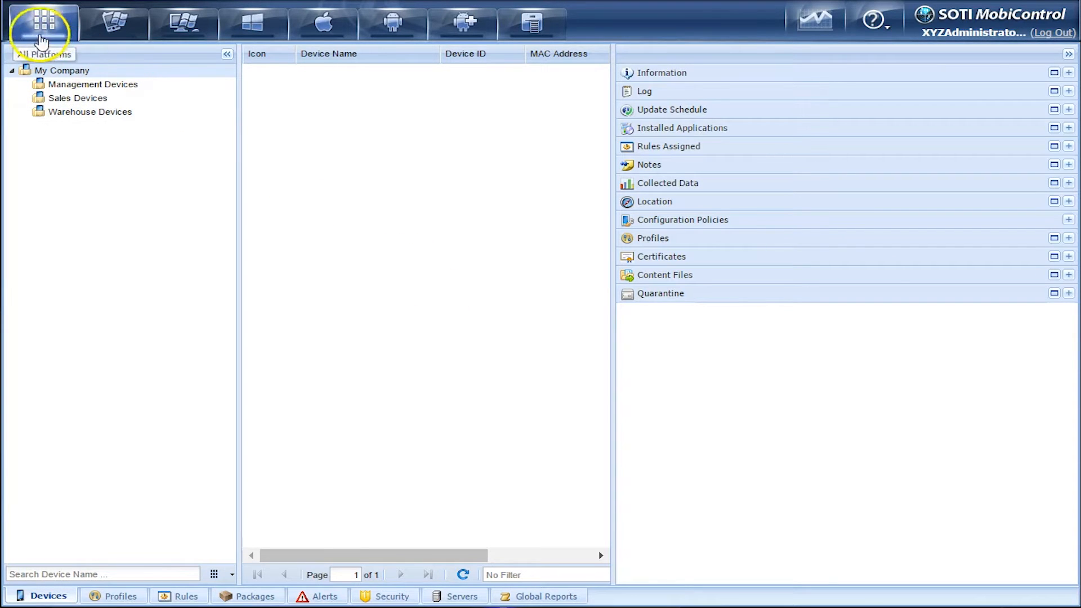
mouse_move(336, 369)
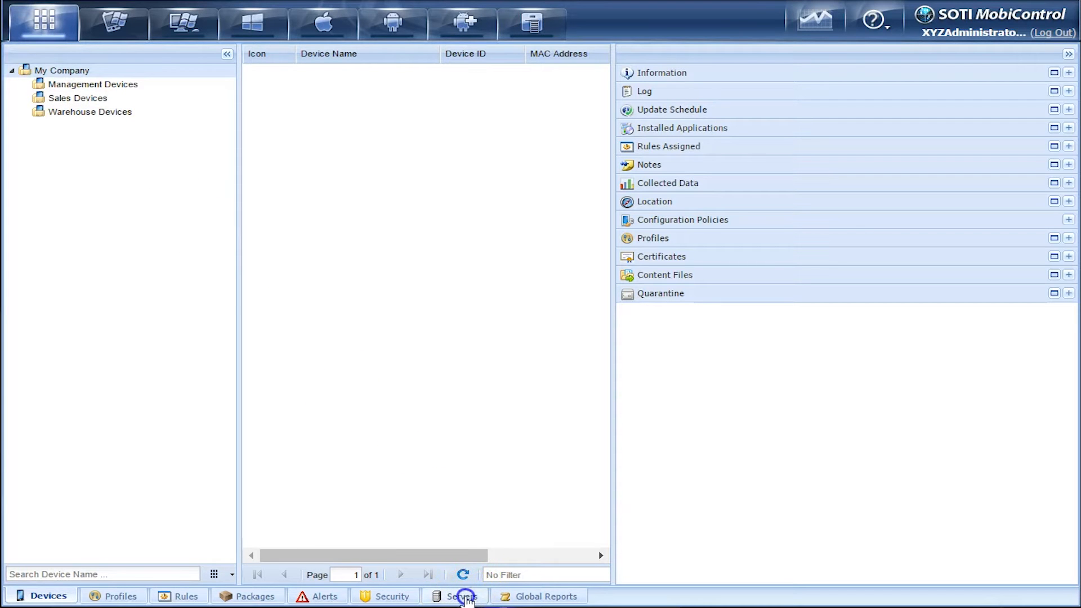
Step: Start the iOS APNS Certificate Generator from server settings and download the CSR file
left_click(461, 595)
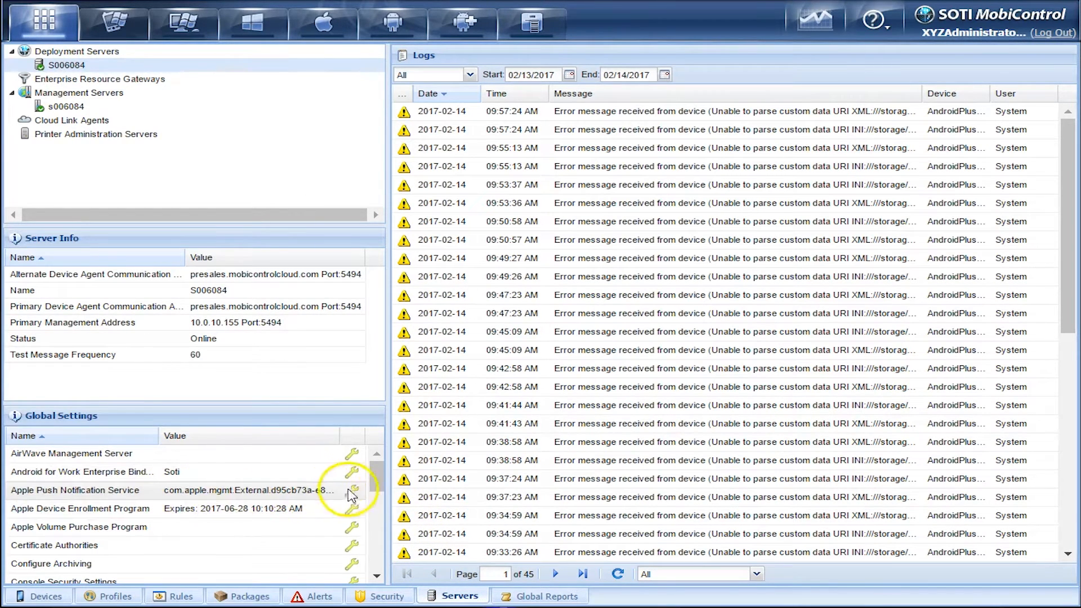
left_click(352, 490)
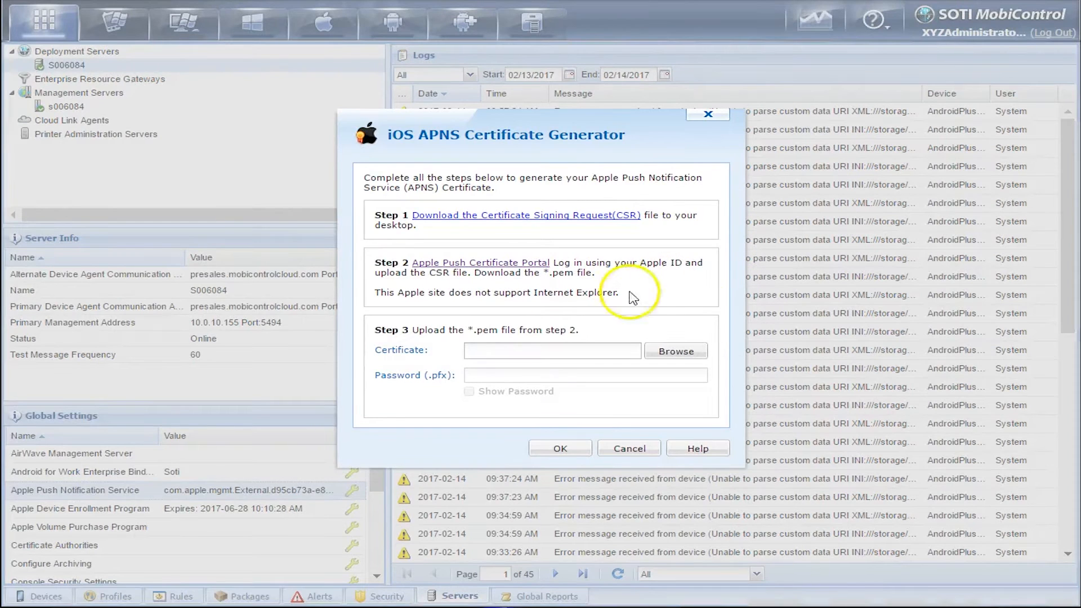
mouse_move(347, 132)
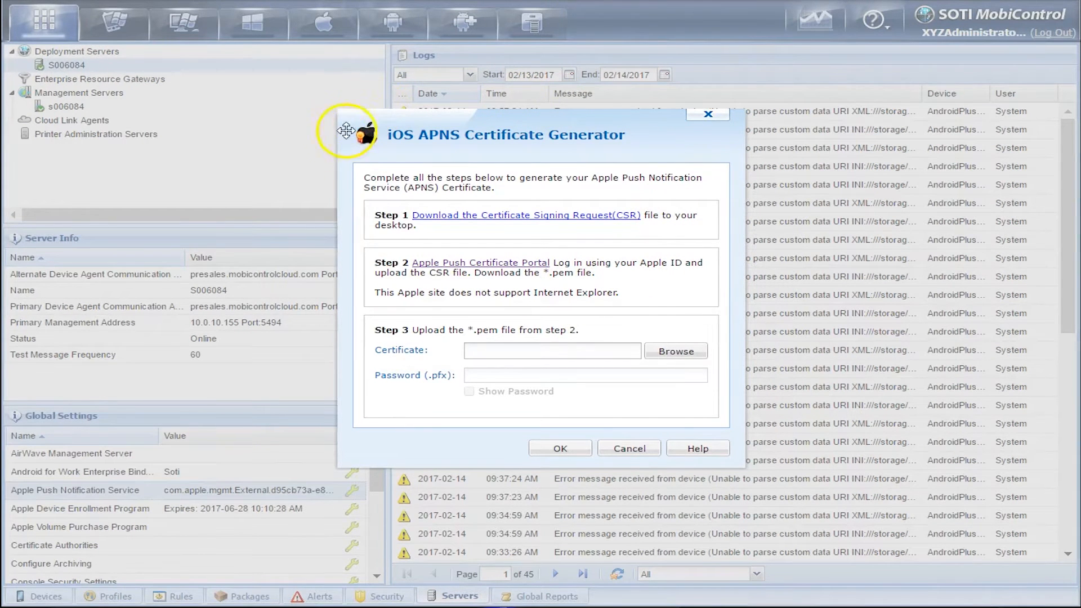
mouse_move(722, 419)
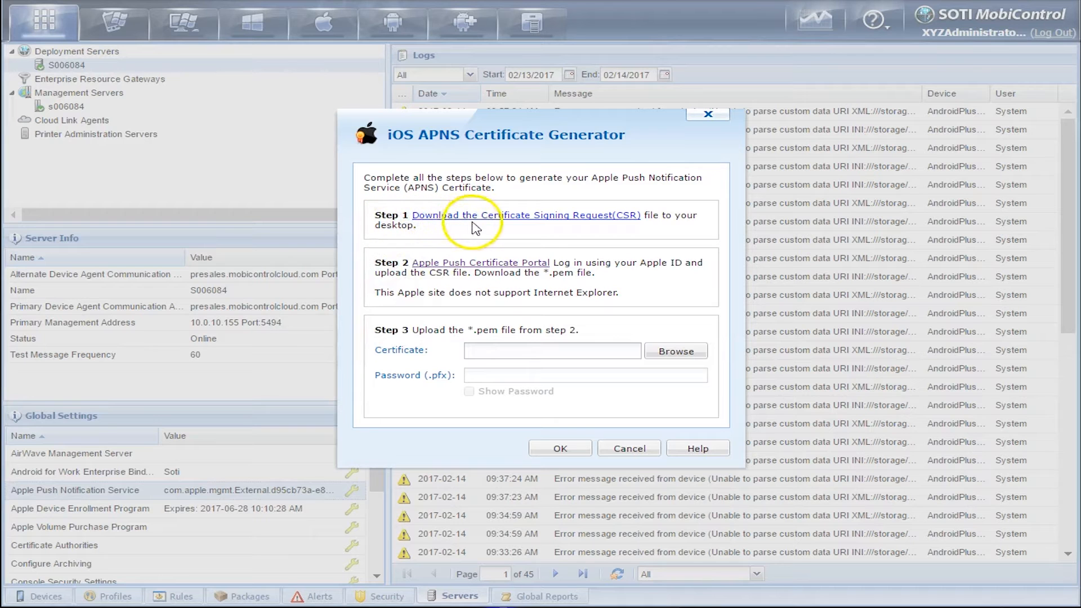
mouse_move(420, 233)
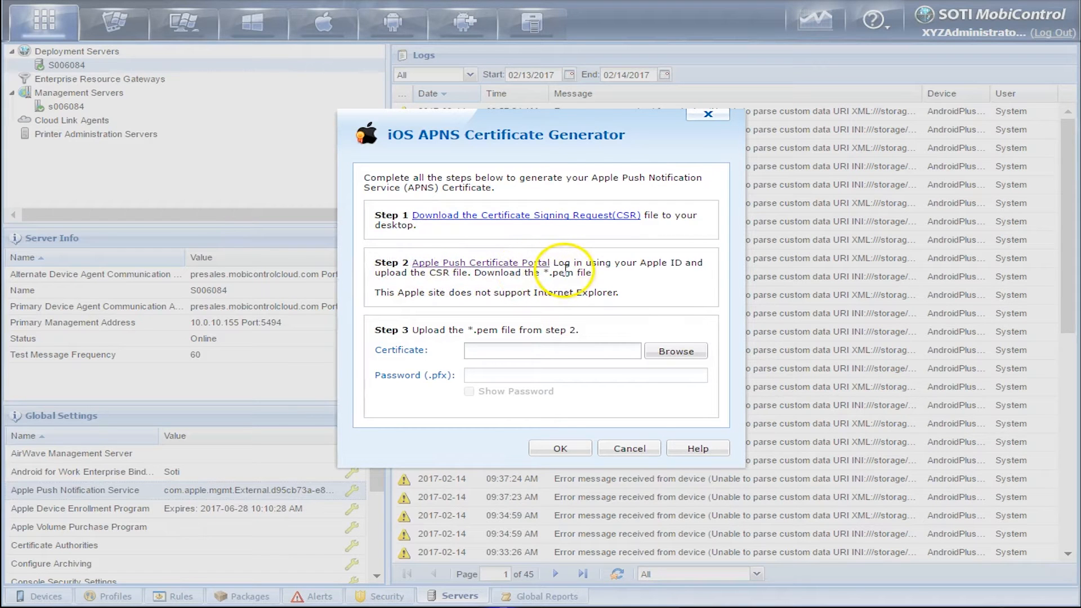
mouse_move(561, 330)
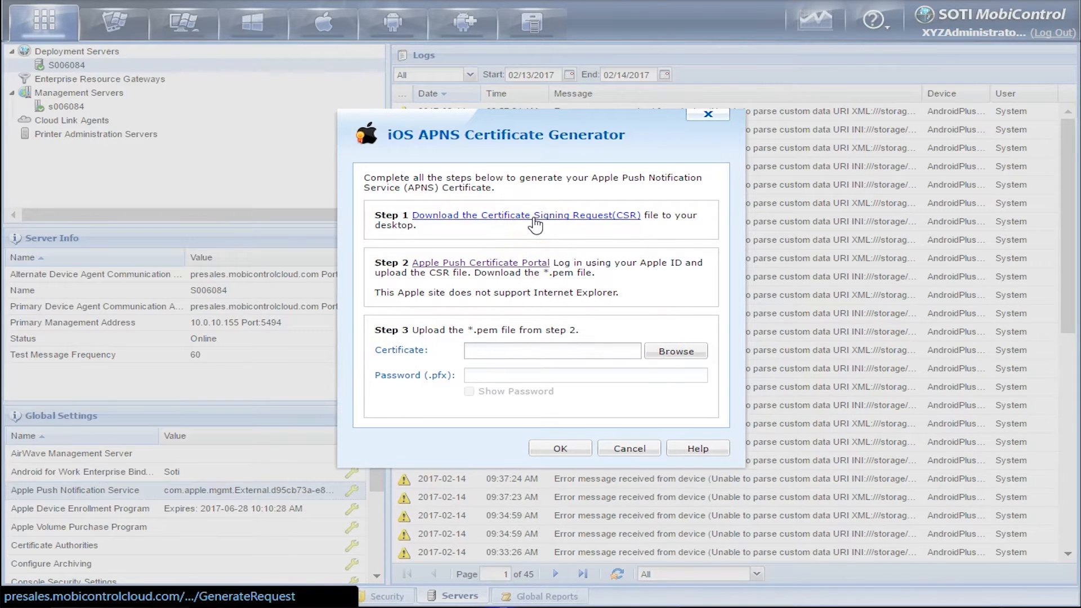
left_click(526, 215)
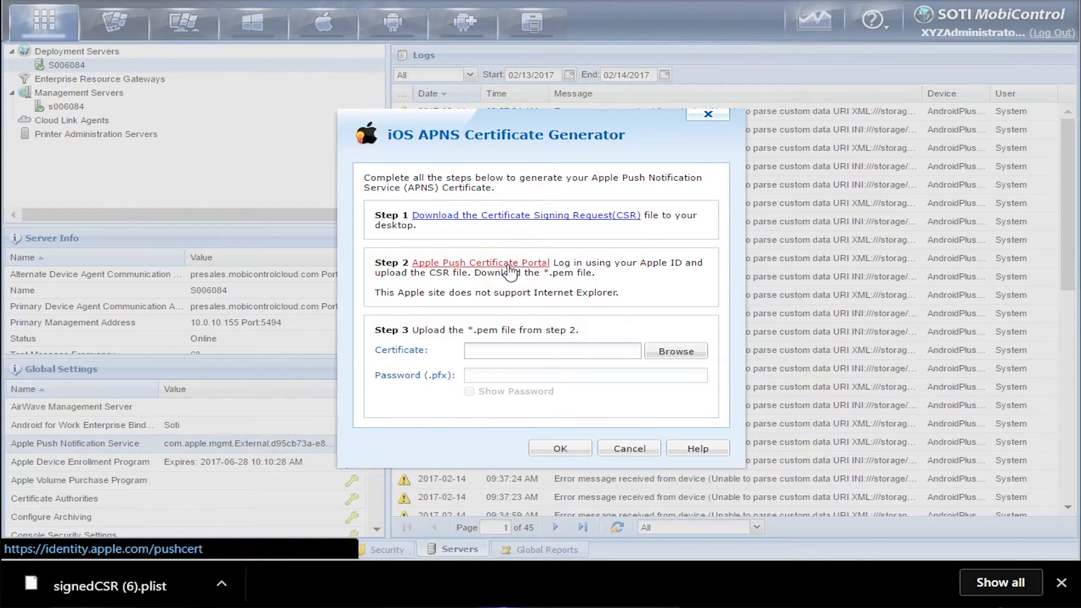
Step: Sign in to the Apple Push Certificates Portal with the account password
left_click(480, 263)
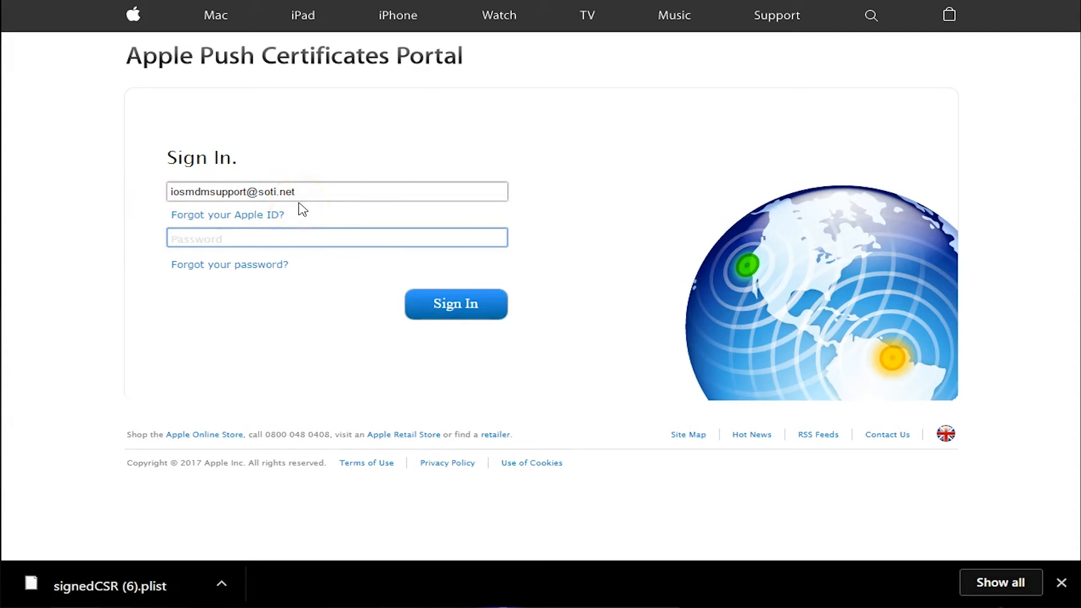
left_click(336, 238)
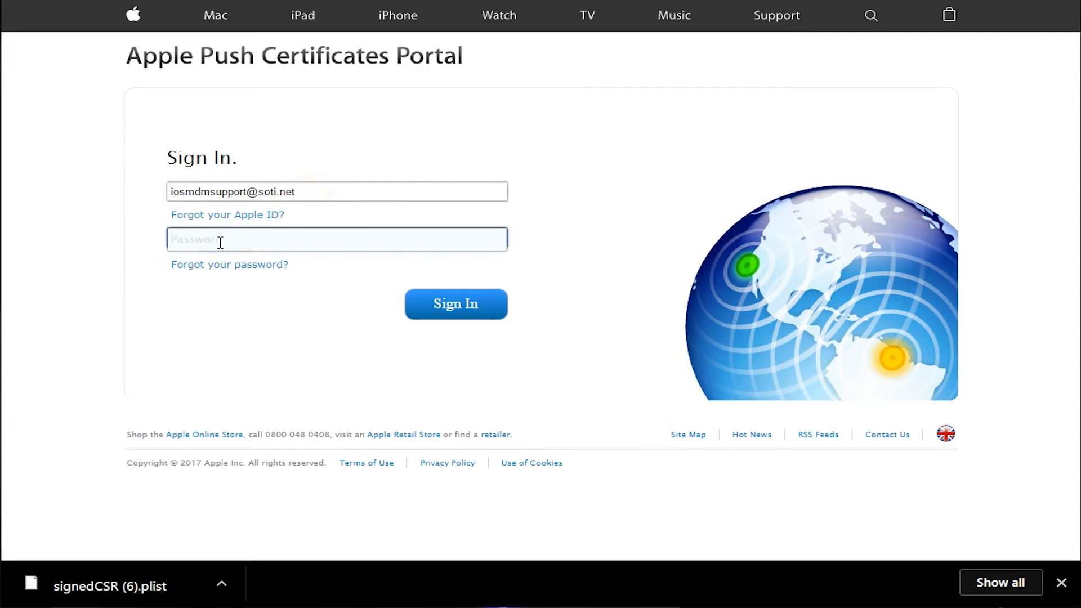
type("password")
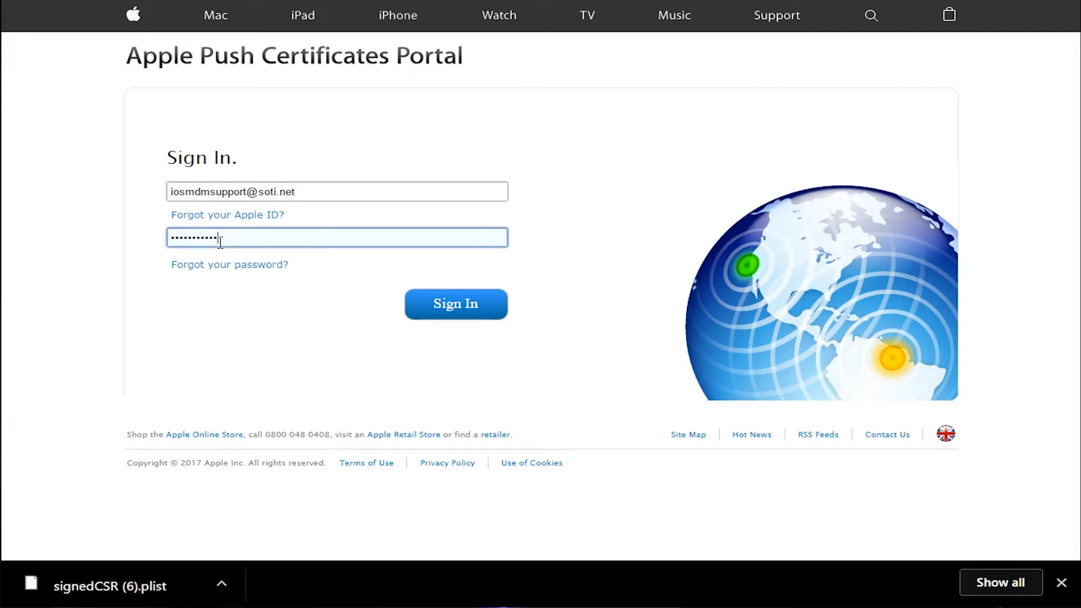
left_click(455, 303)
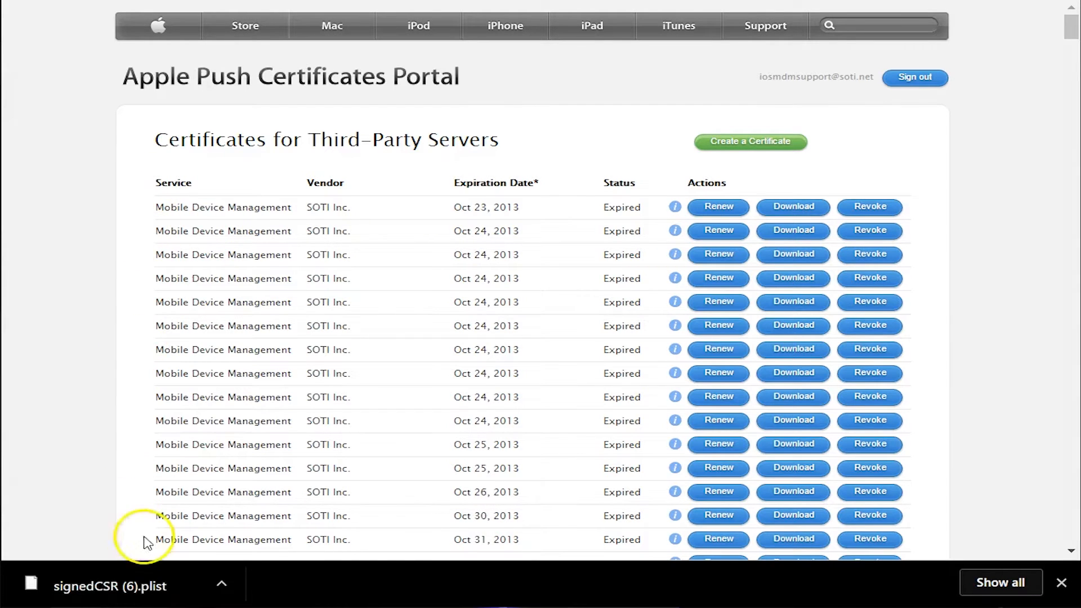
mouse_move(597, 211)
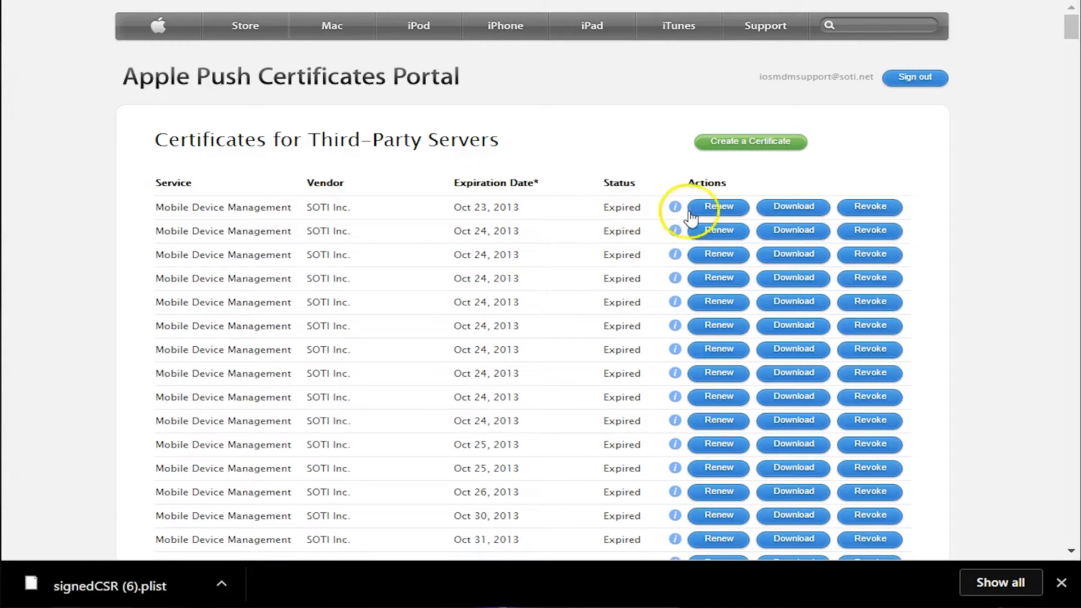
mouse_move(870, 207)
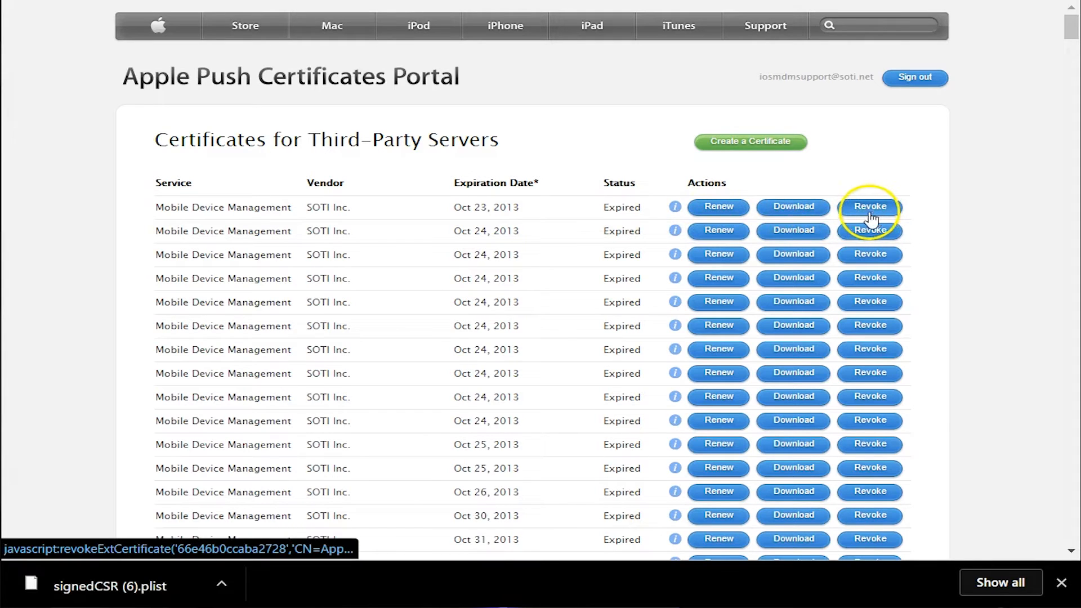
mouse_move(607, 152)
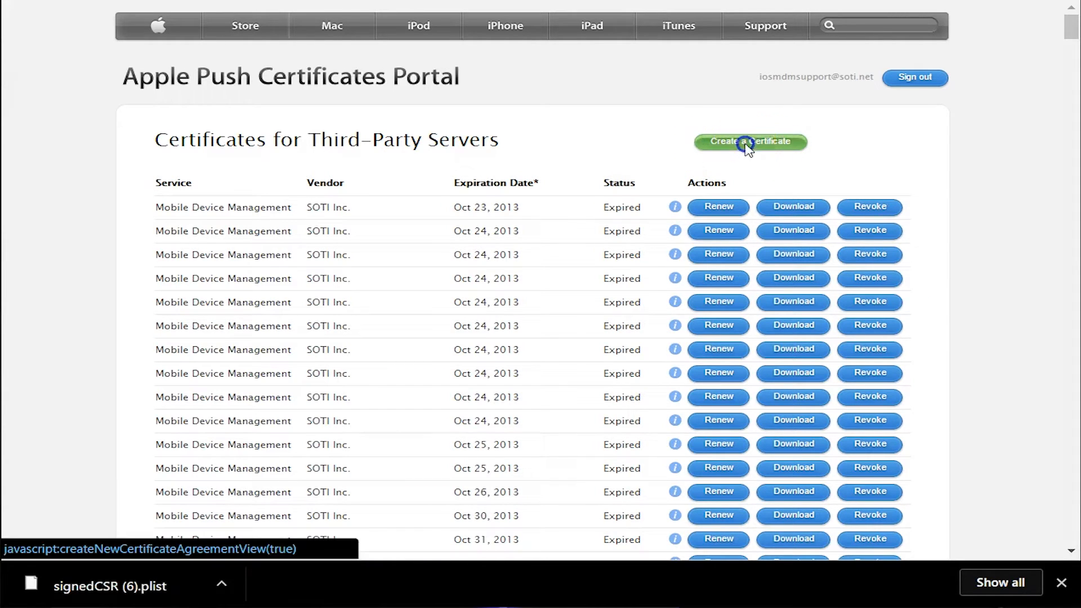
Step: Create a new push certificate from the signedCSR plist and download its .pem file
left_click(750, 142)
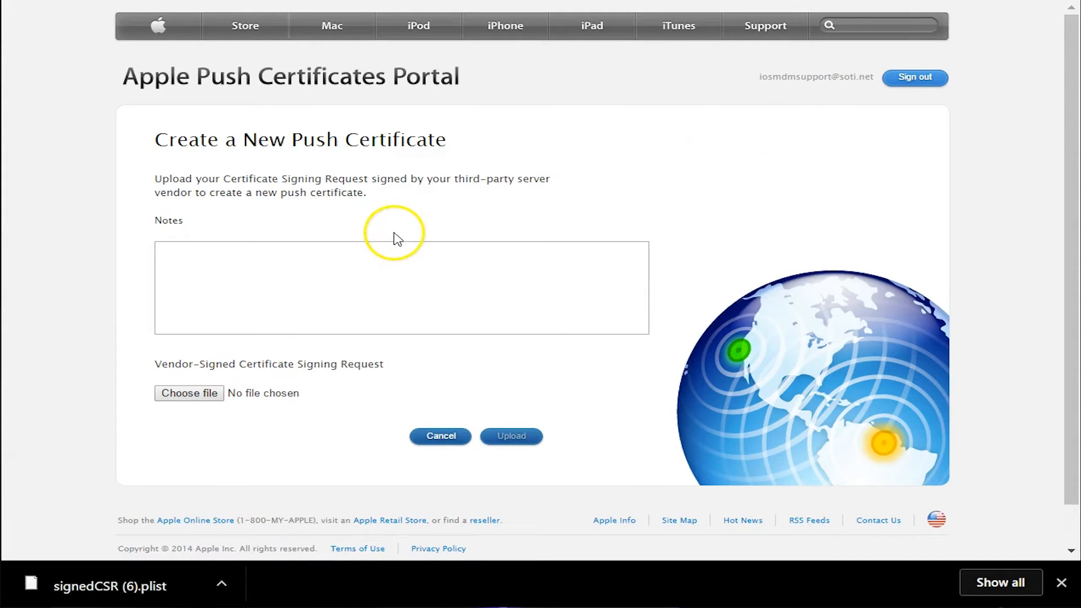
mouse_move(201, 399)
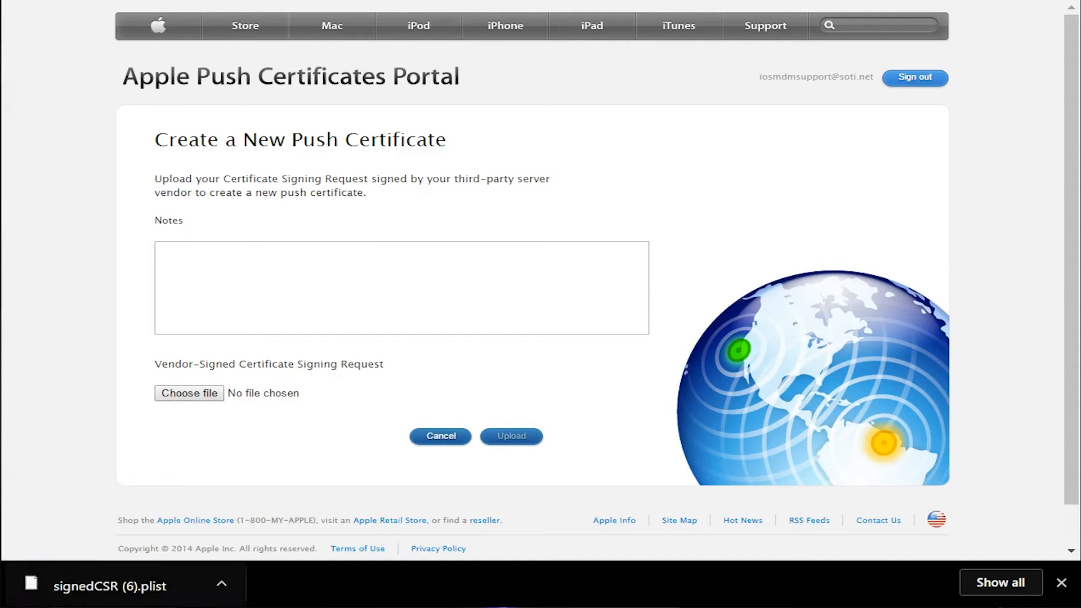
left_click(189, 393)
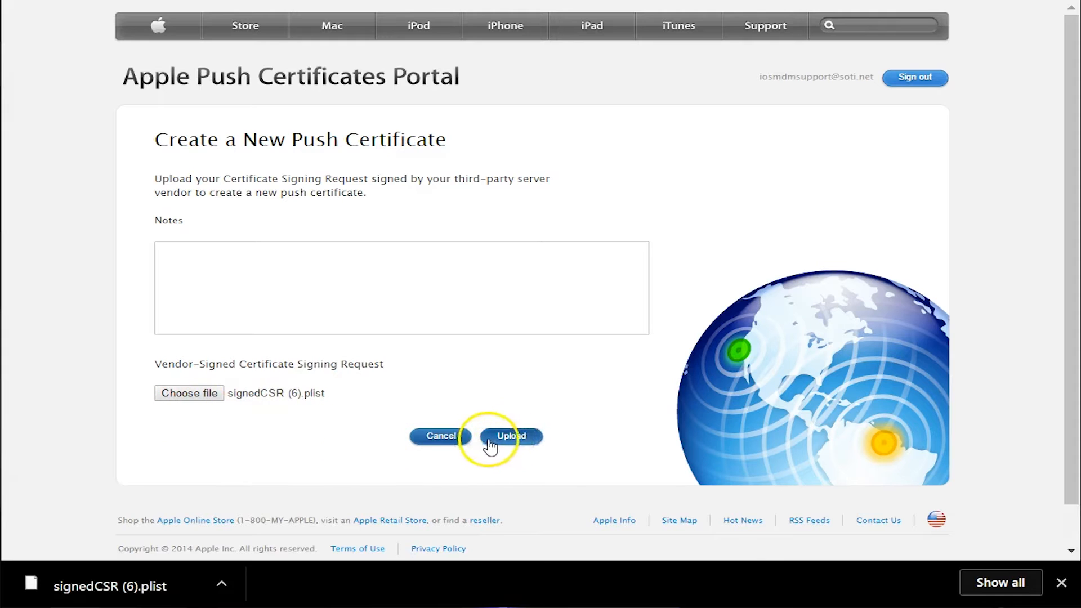
left_click(510, 436)
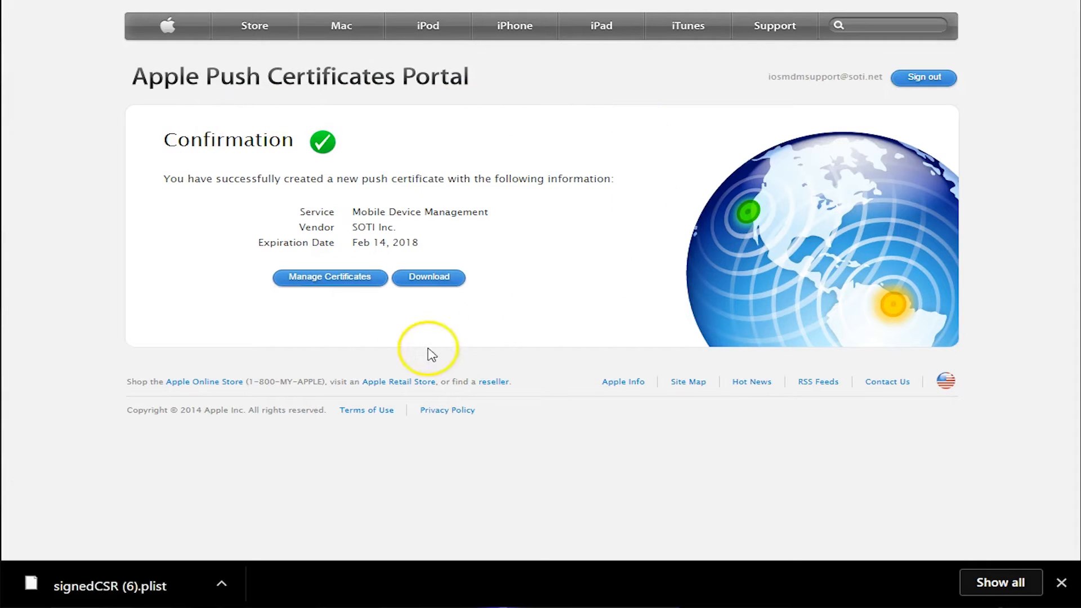
mouse_move(286, 328)
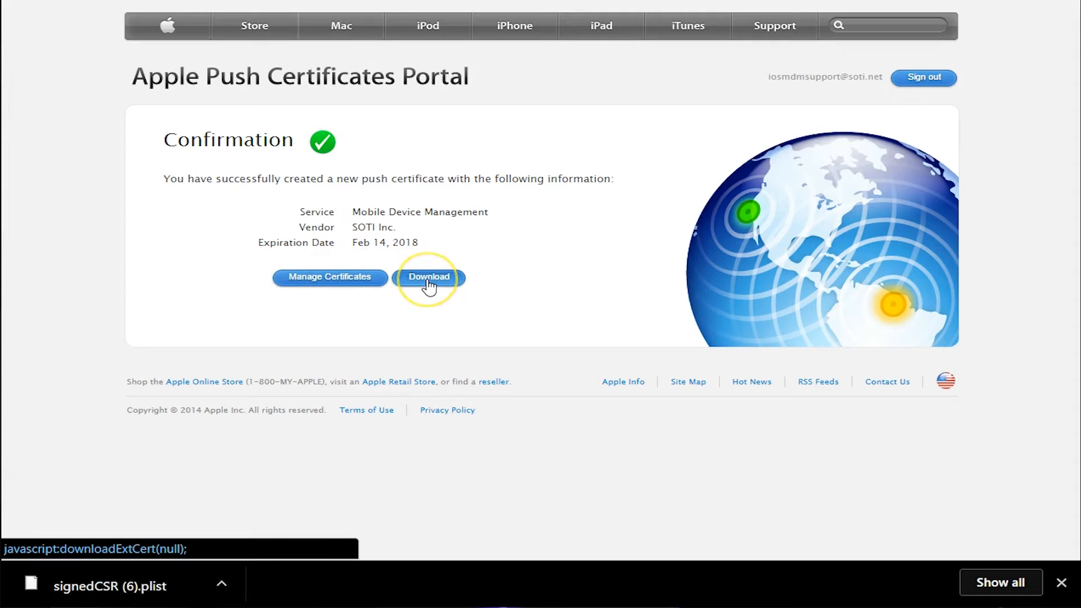
left_click(428, 278)
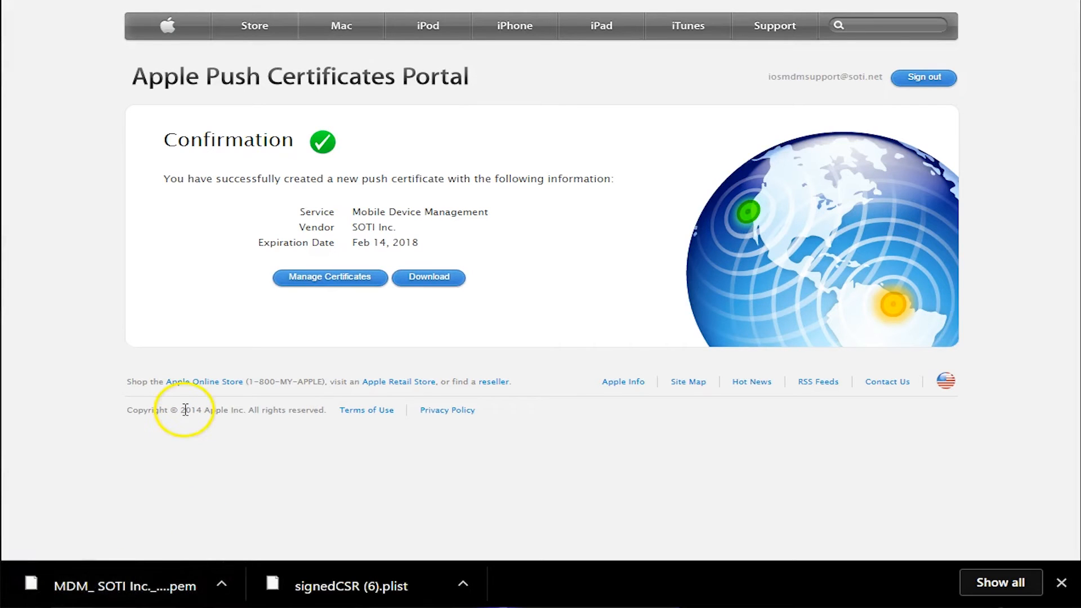
mouse_move(118, 138)
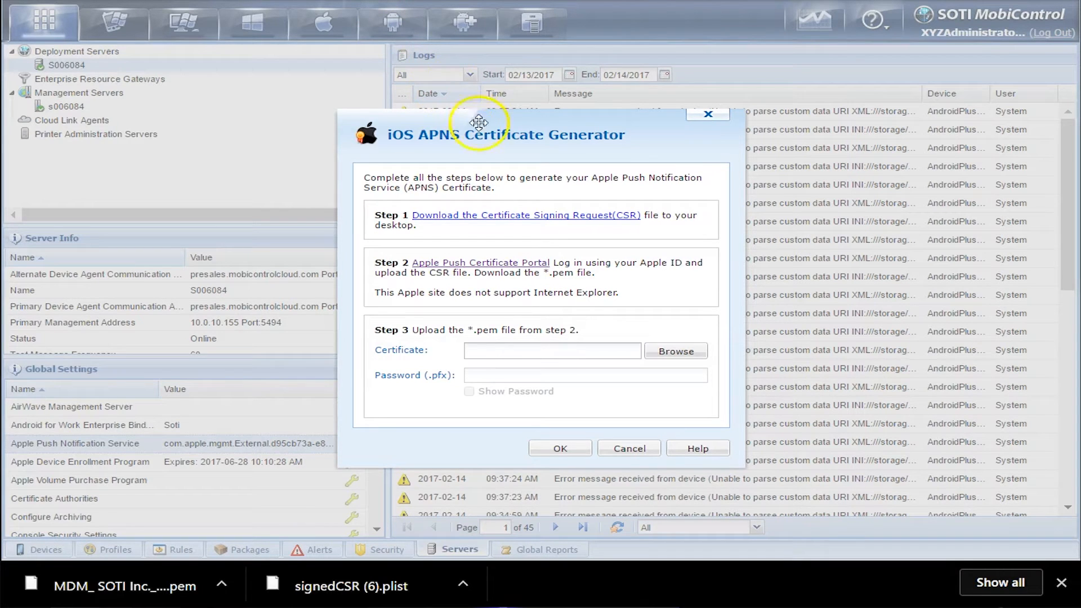
mouse_move(386, 354)
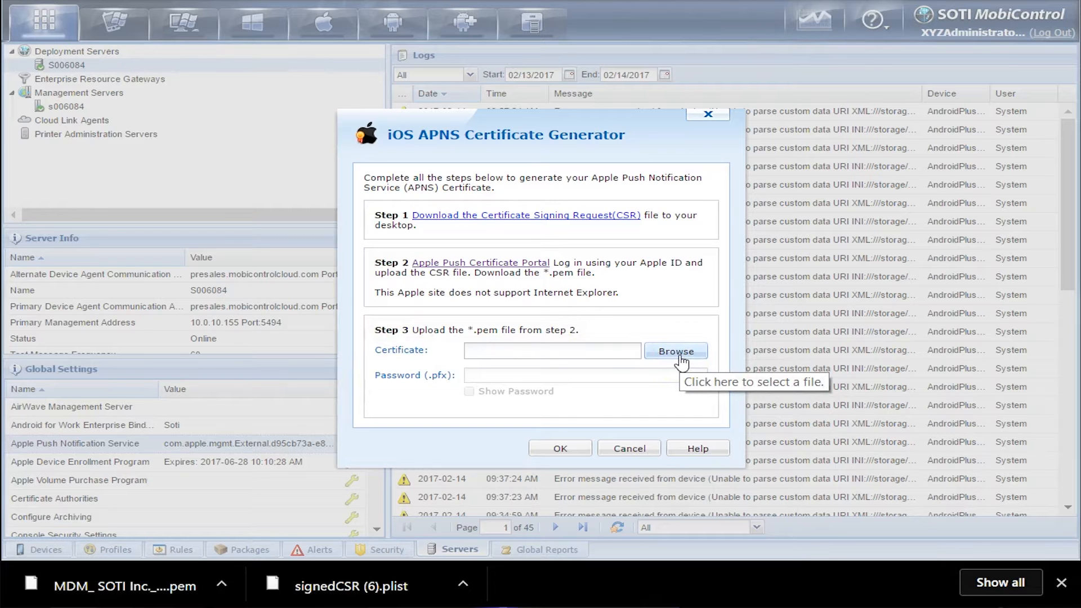
mouse_move(428, 425)
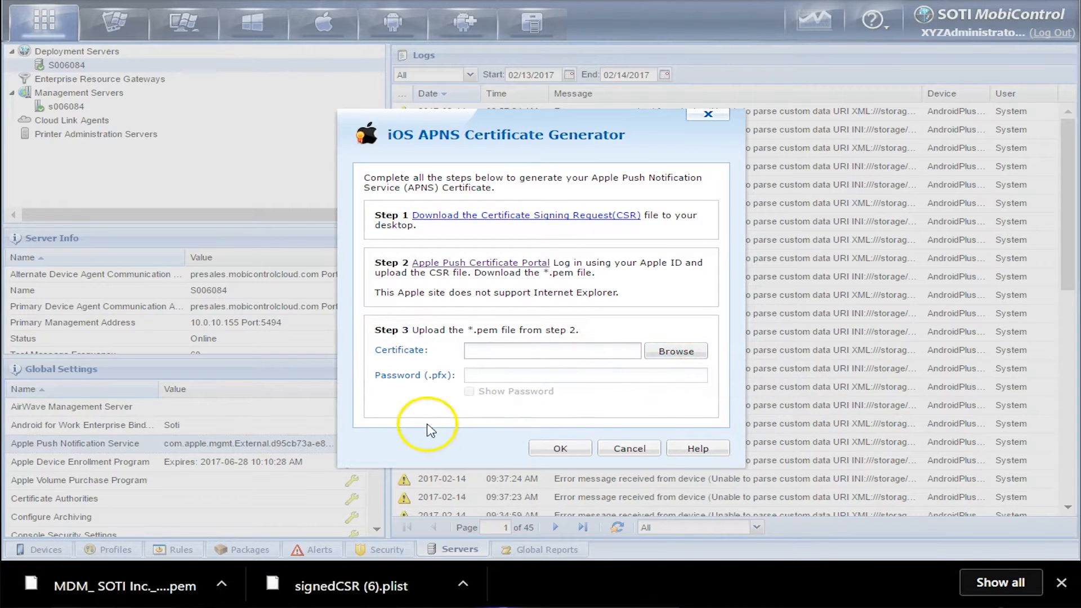
Step: Choose the downloaded .pem certificate for upload in the APNS generator
left_click(675, 352)
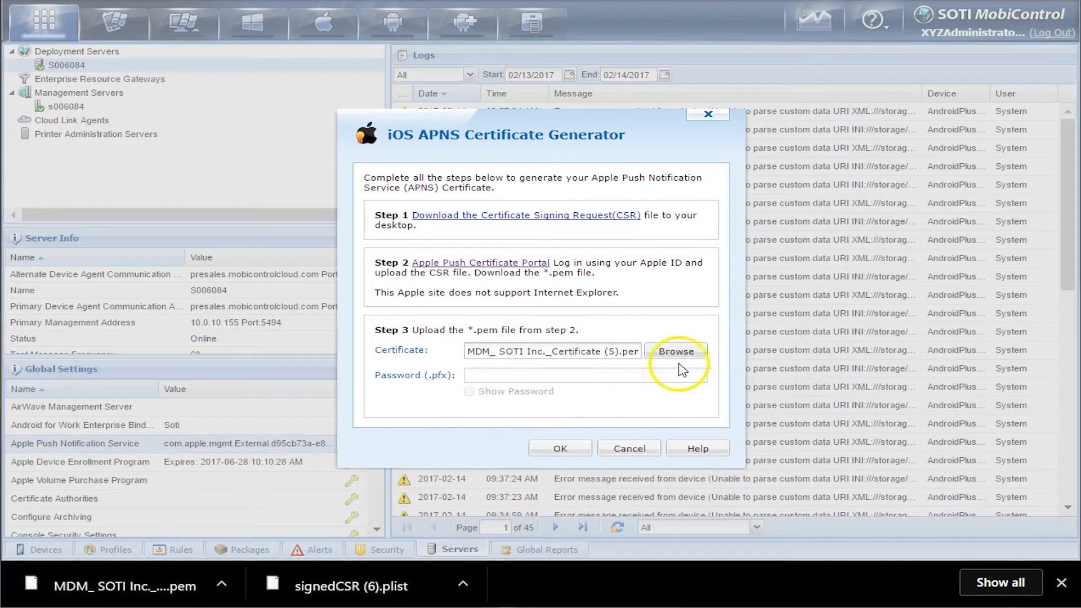
mouse_move(260, 539)
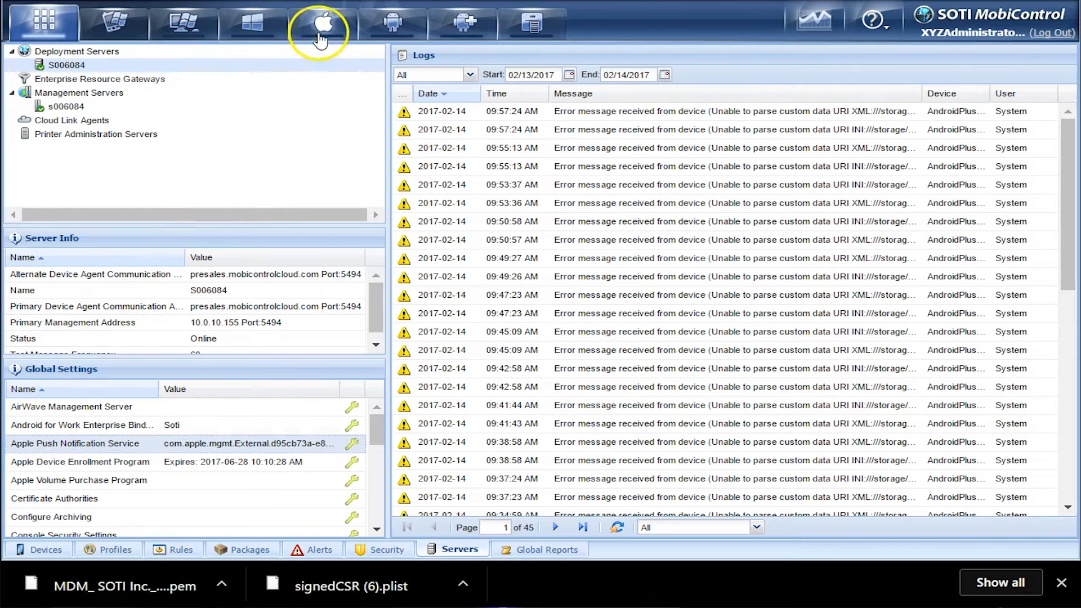
Step: Begin a new iOS add-devices rule named 'Add iPad Device' with Manual enrollment
left_click(319, 23)
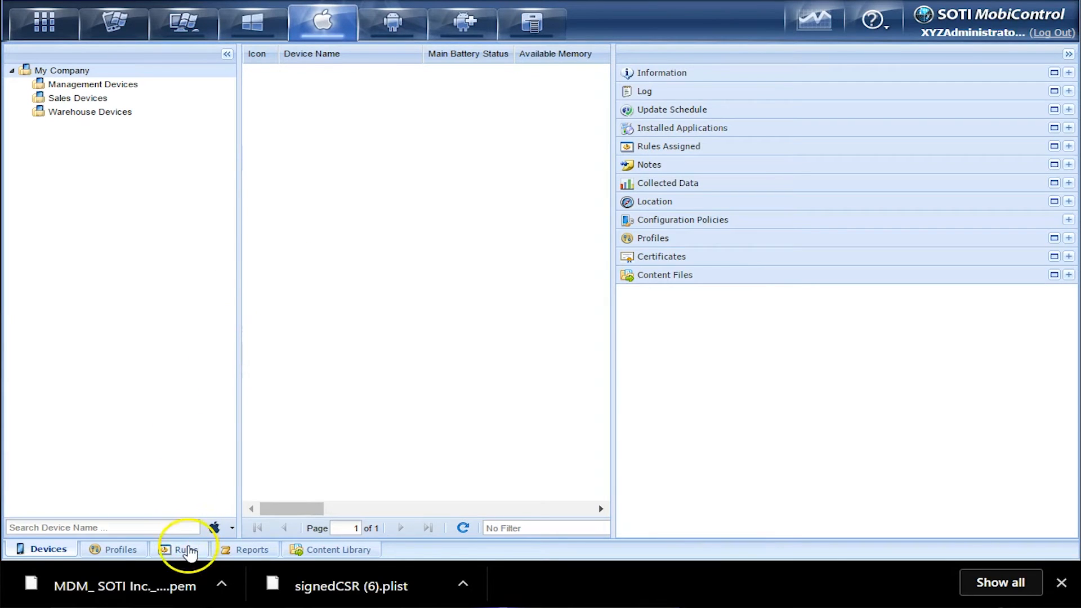
left_click(184, 550)
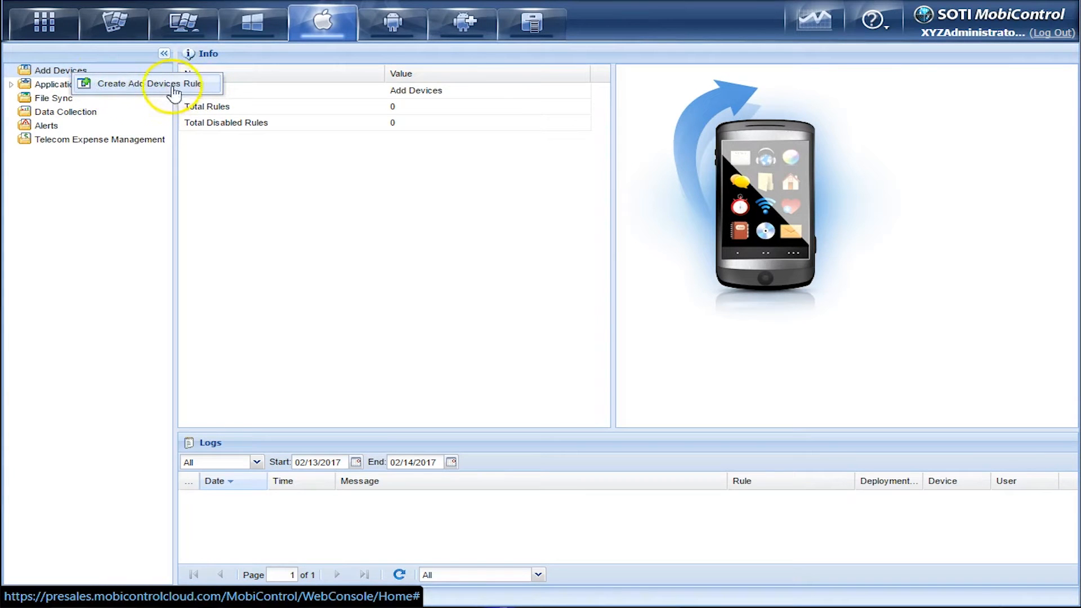
mouse_move(138, 87)
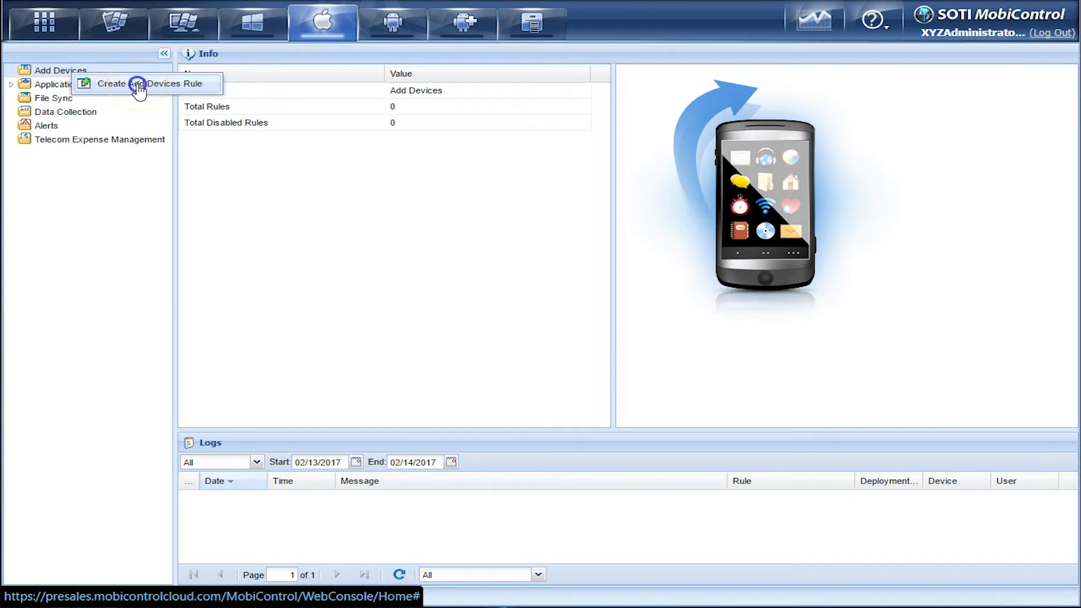
left_click(149, 83)
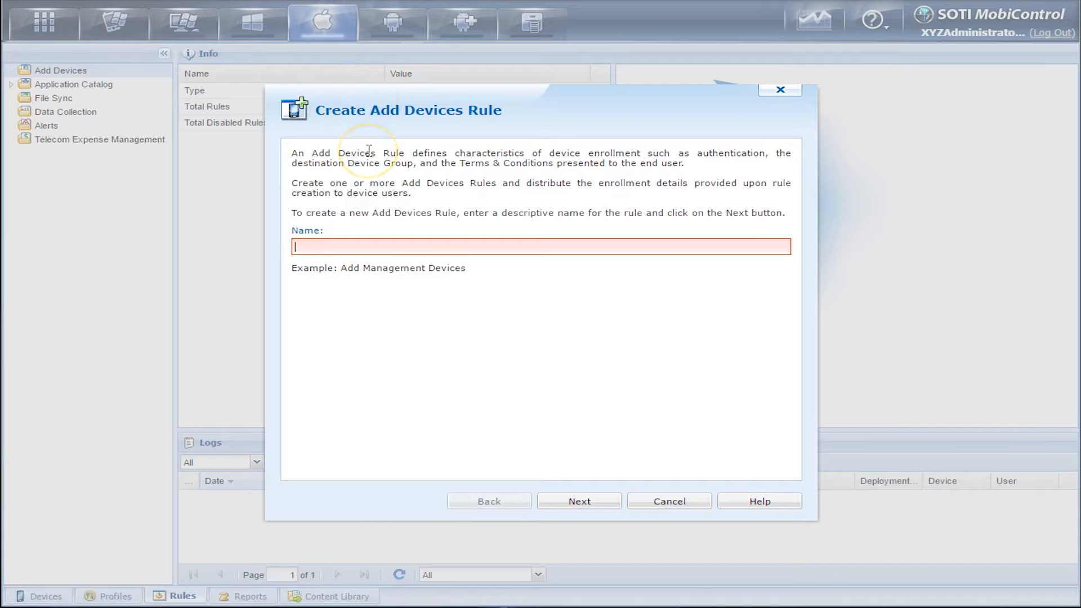
type("Add i")
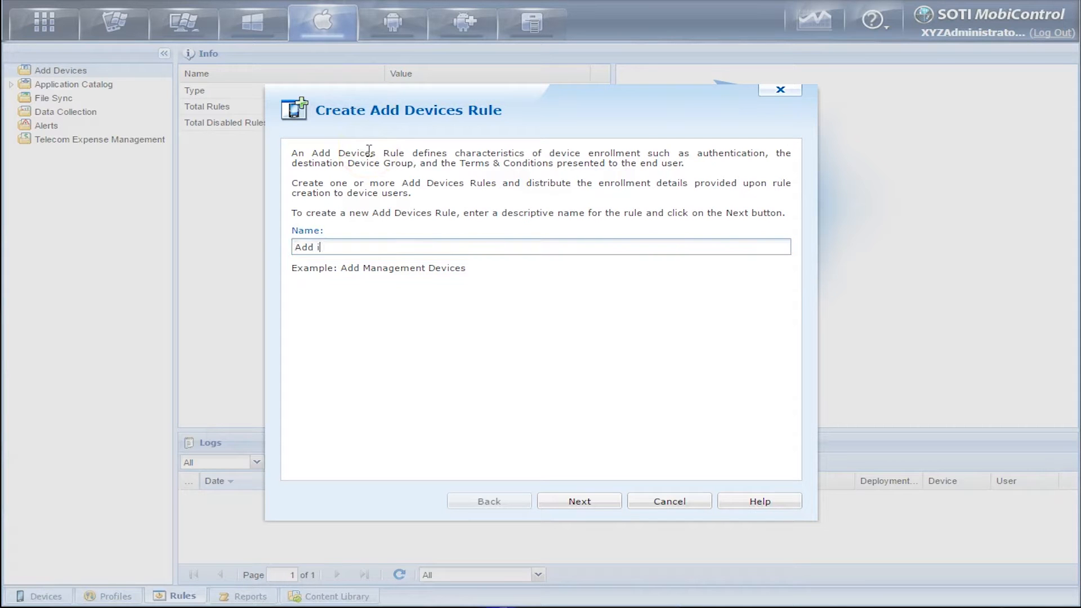
type("Pad")
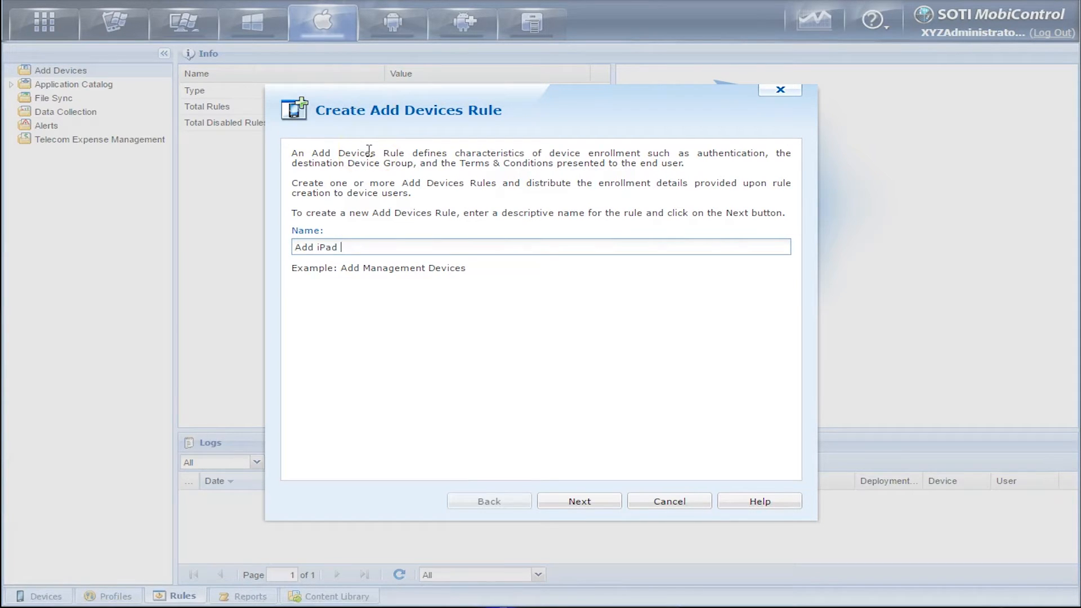
type("Device")
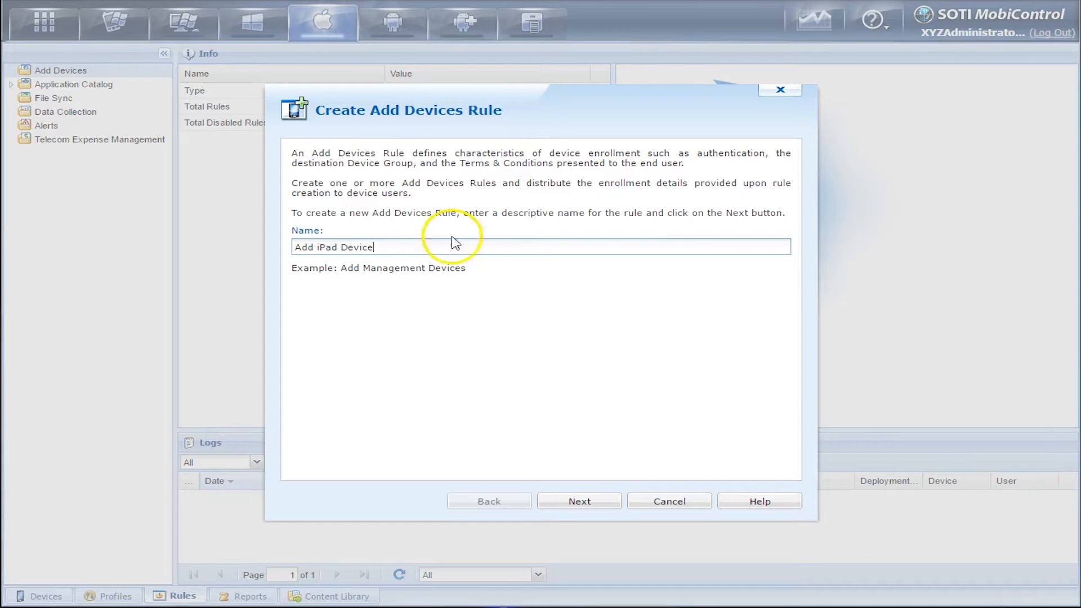
left_click(578, 501)
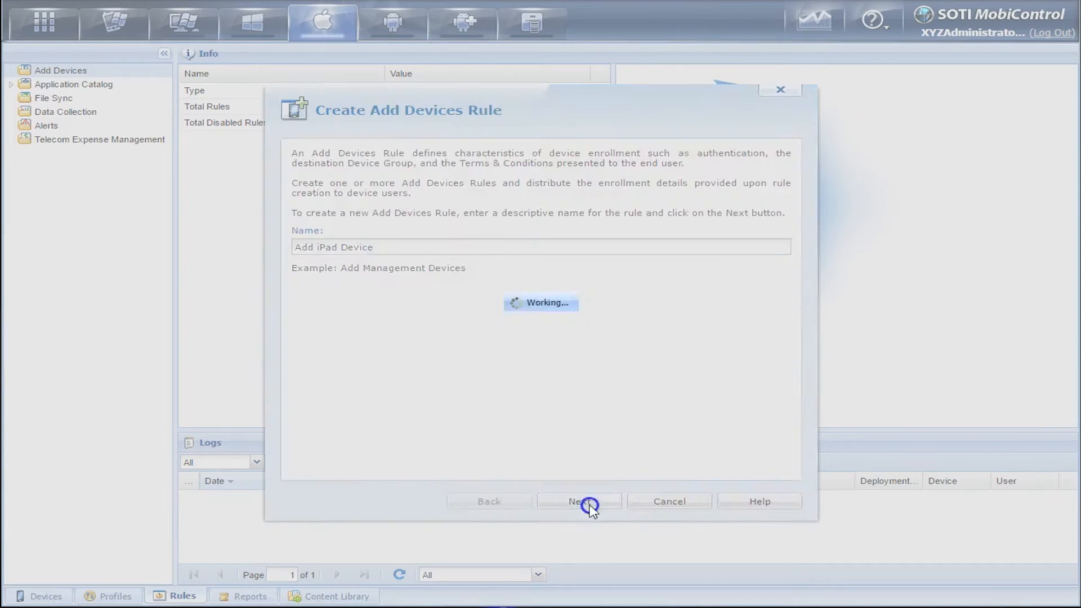
left_click(579, 501)
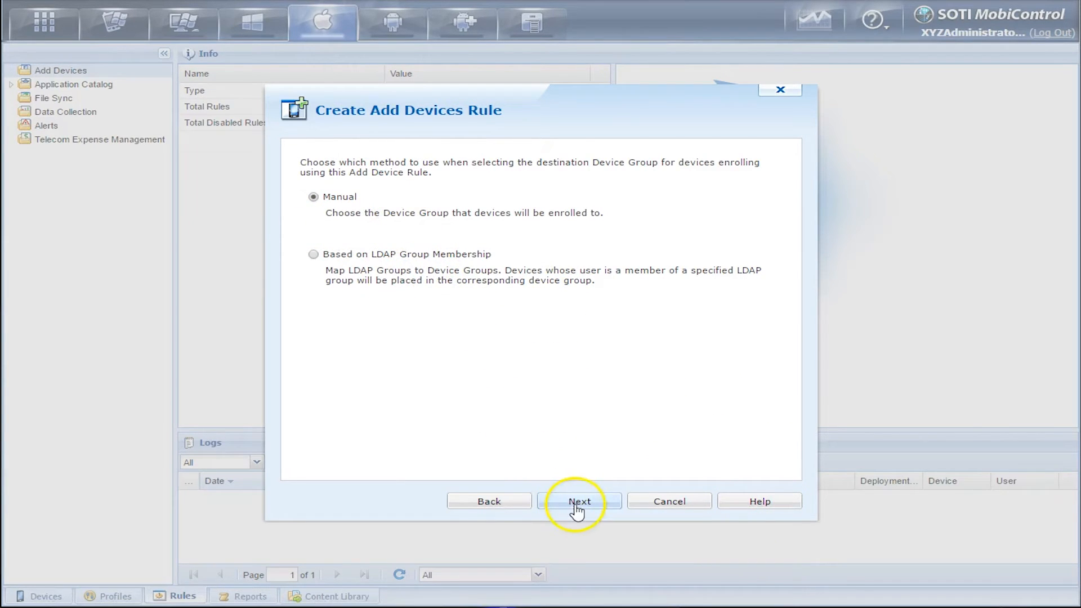
Step: Target the Sales Devices group for the rule and continue to authentication
left_click(578, 500)
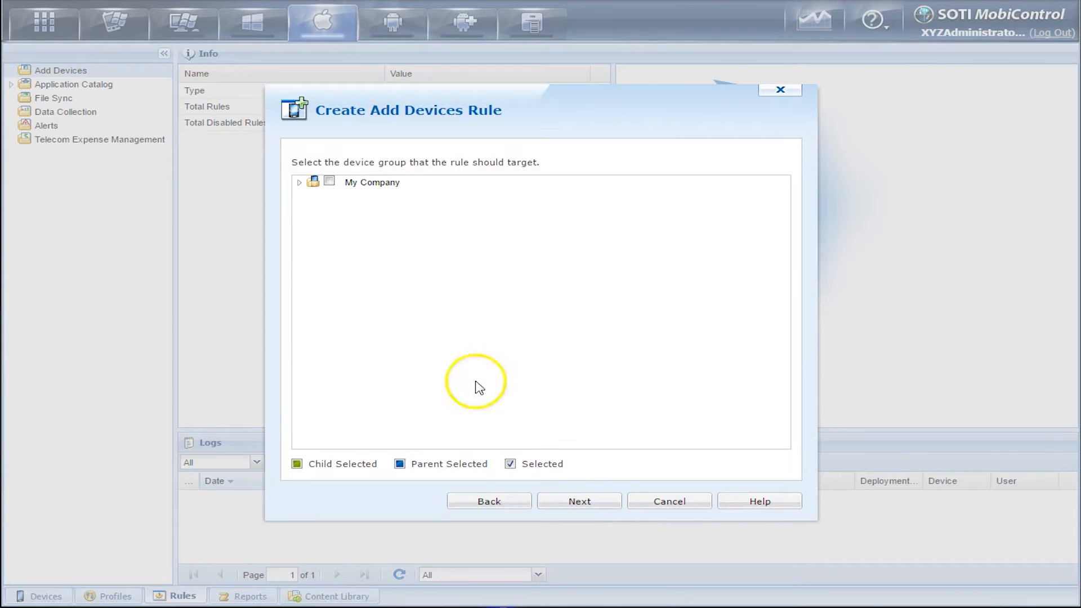
left_click(300, 182)
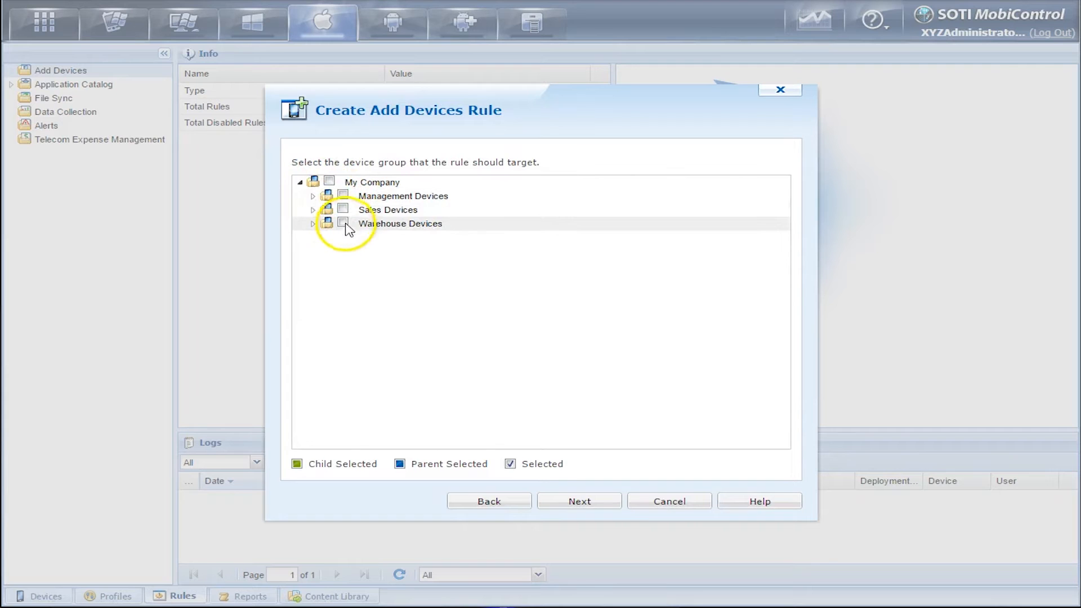
left_click(343, 210)
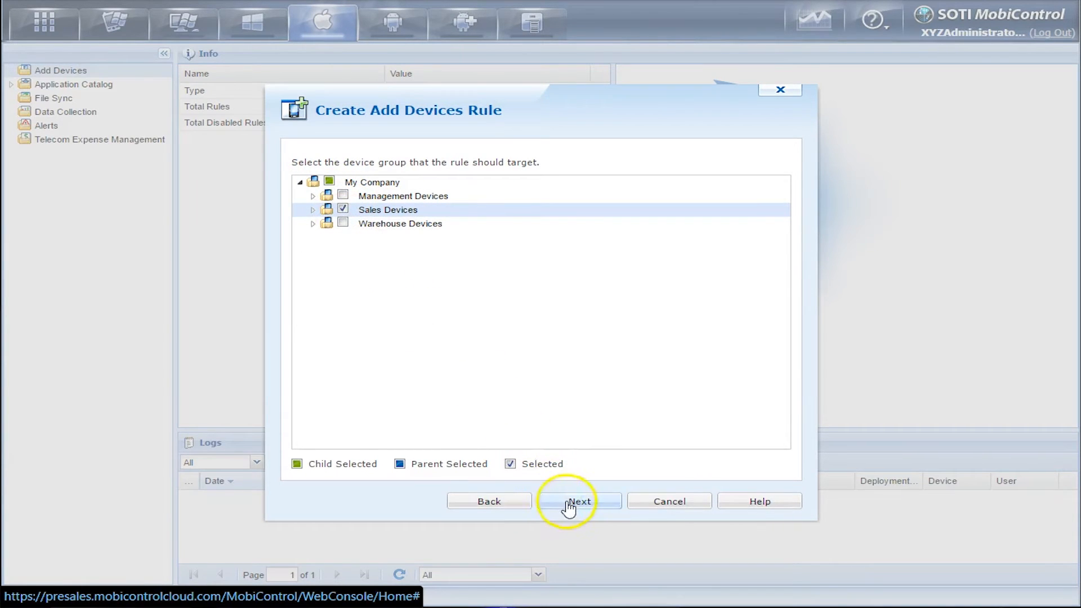
left_click(579, 501)
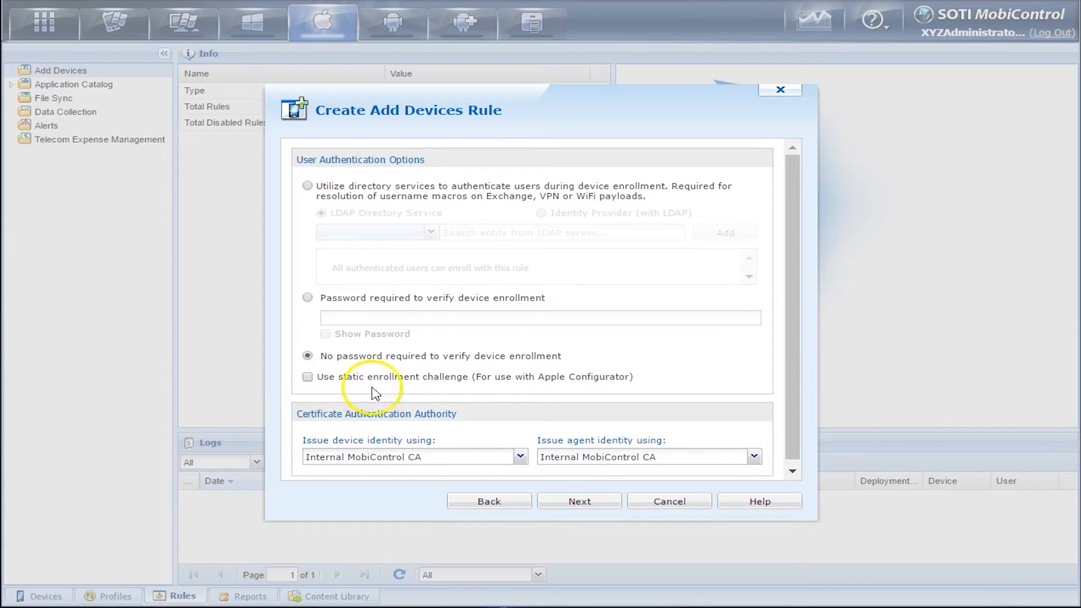
mouse_move(486, 393)
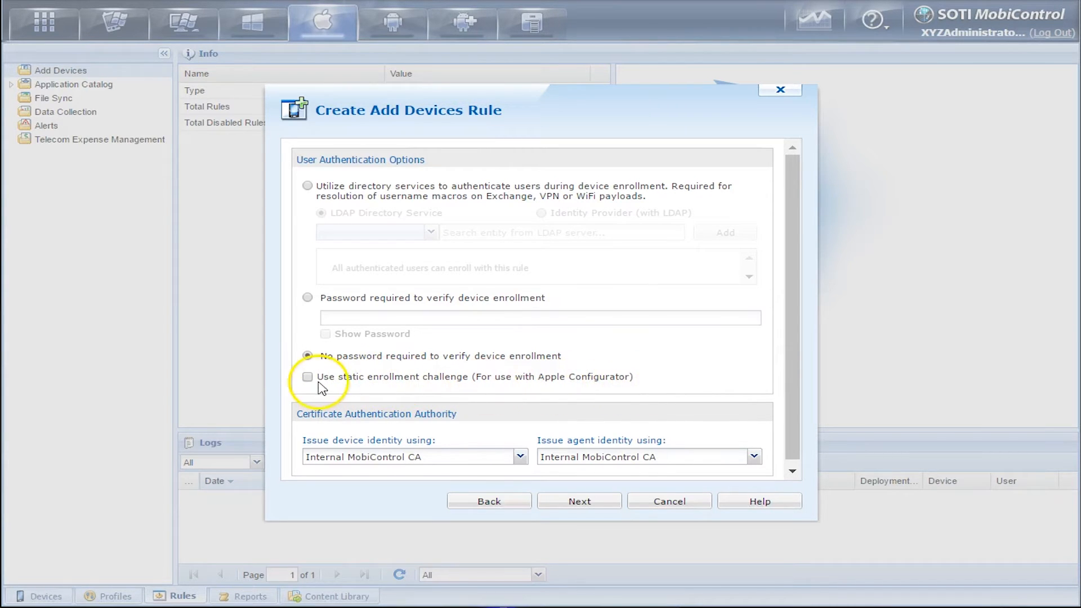
mouse_move(627, 393)
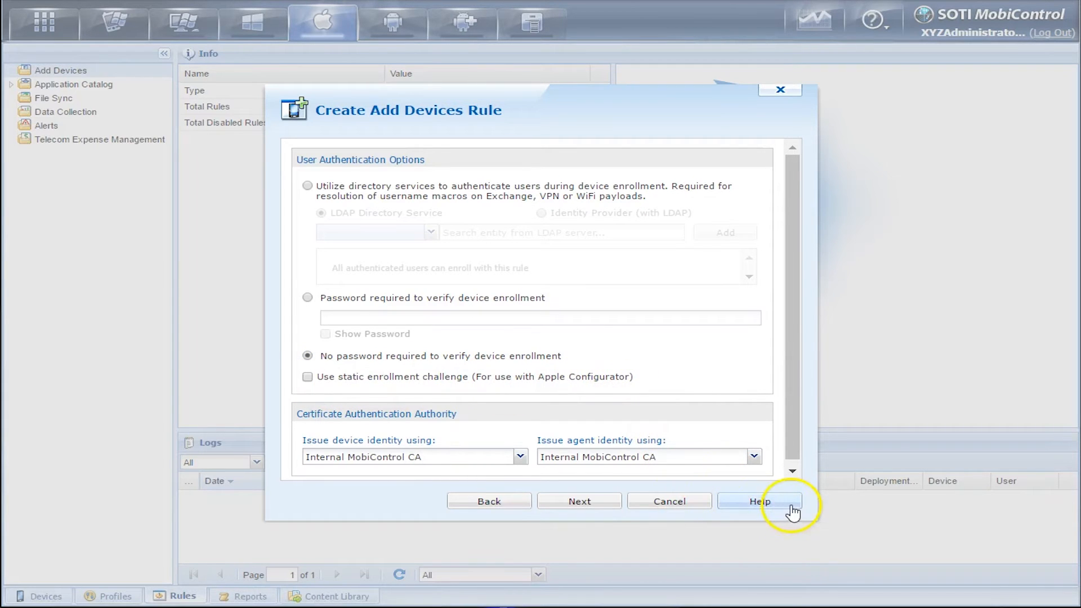
mouse_move(578, 502)
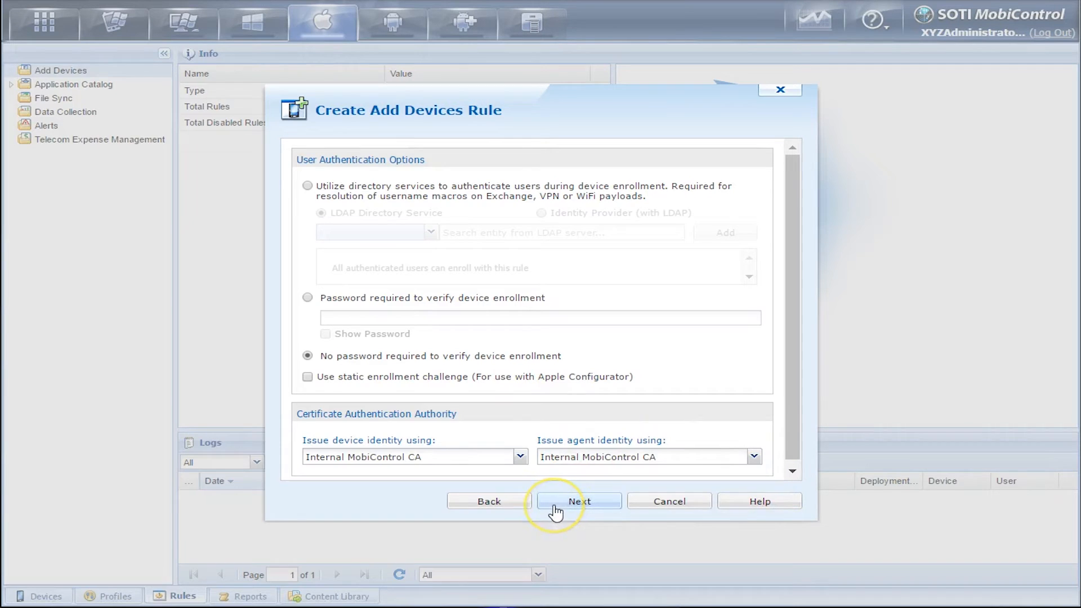
Step: Keep no password and the internal MobiControl CA, continuing to DEP settings
left_click(579, 502)
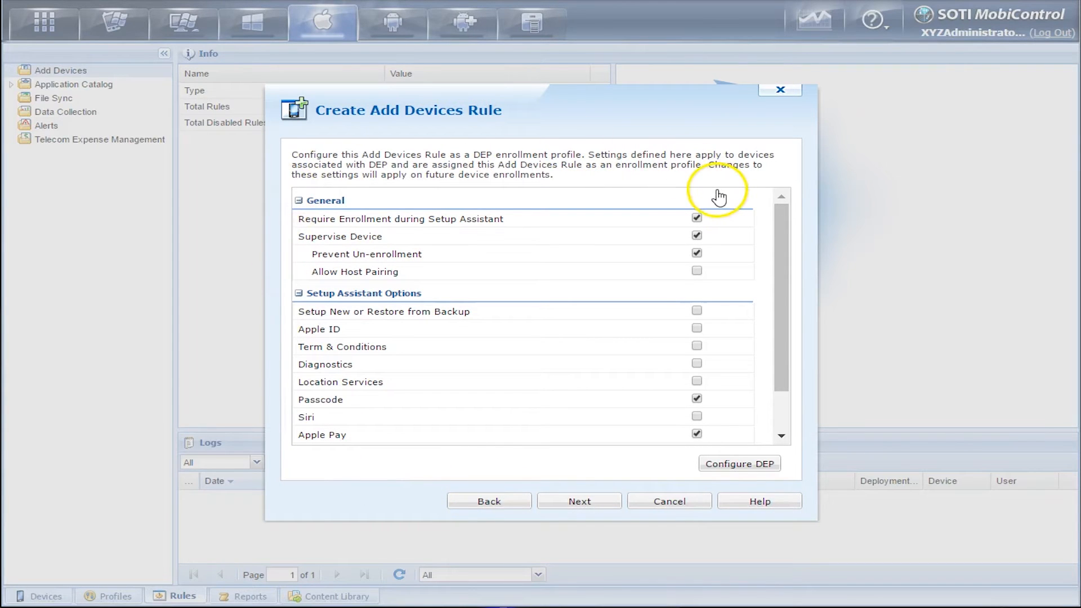
mouse_move(720, 410)
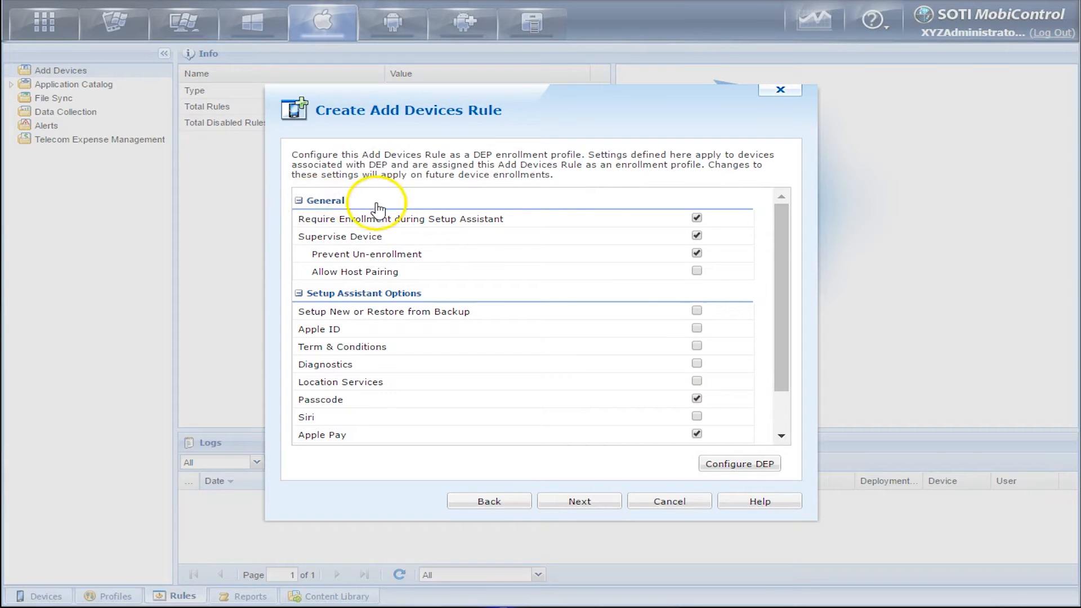
mouse_move(289, 224)
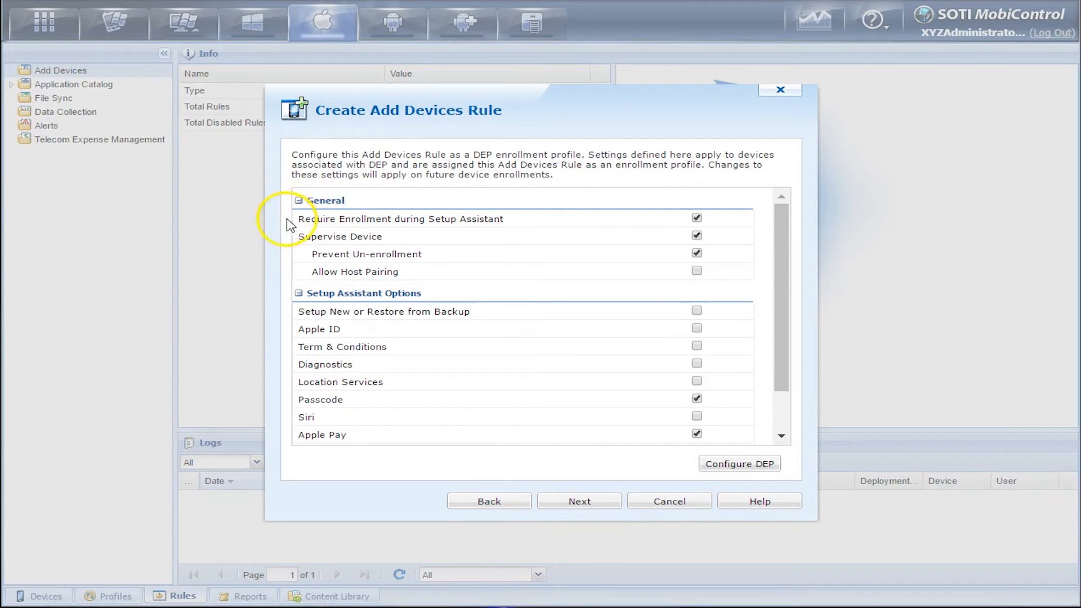
mouse_move(293, 228)
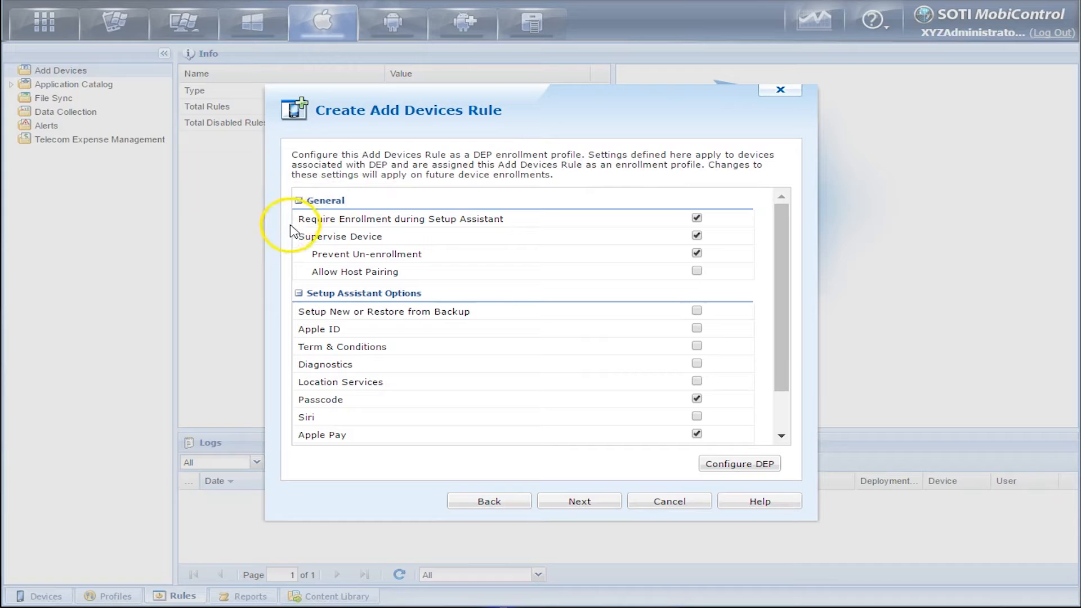
mouse_move(324, 231)
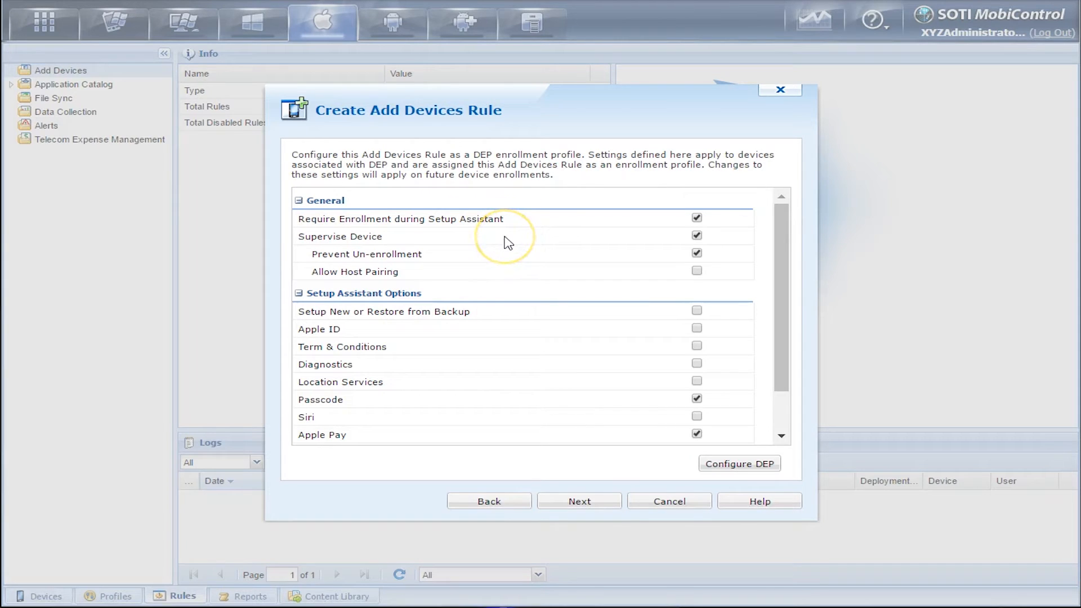
mouse_move(506, 260)
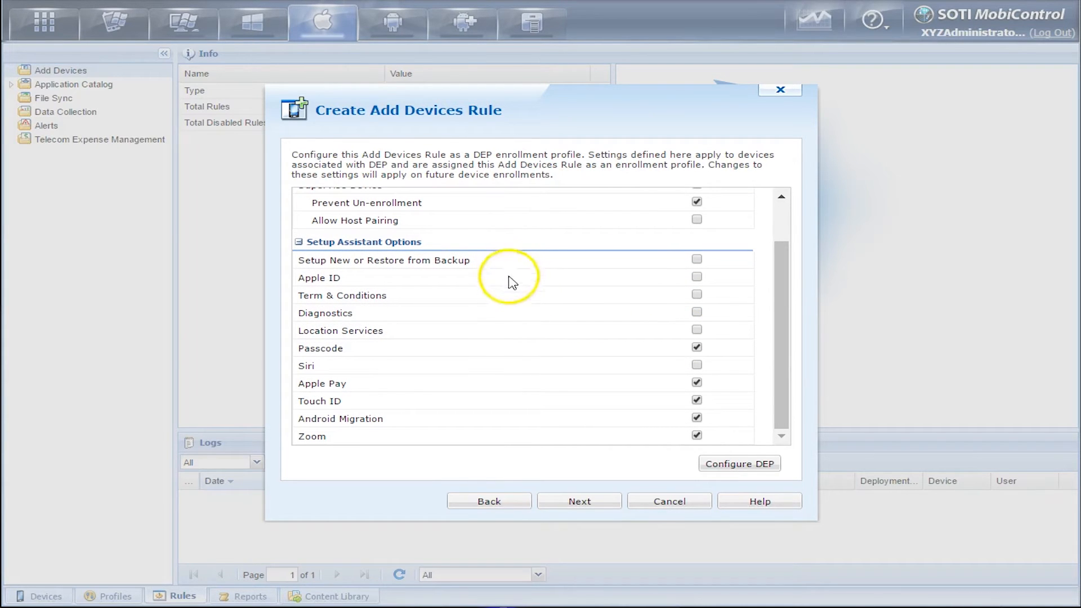
mouse_move(503, 410)
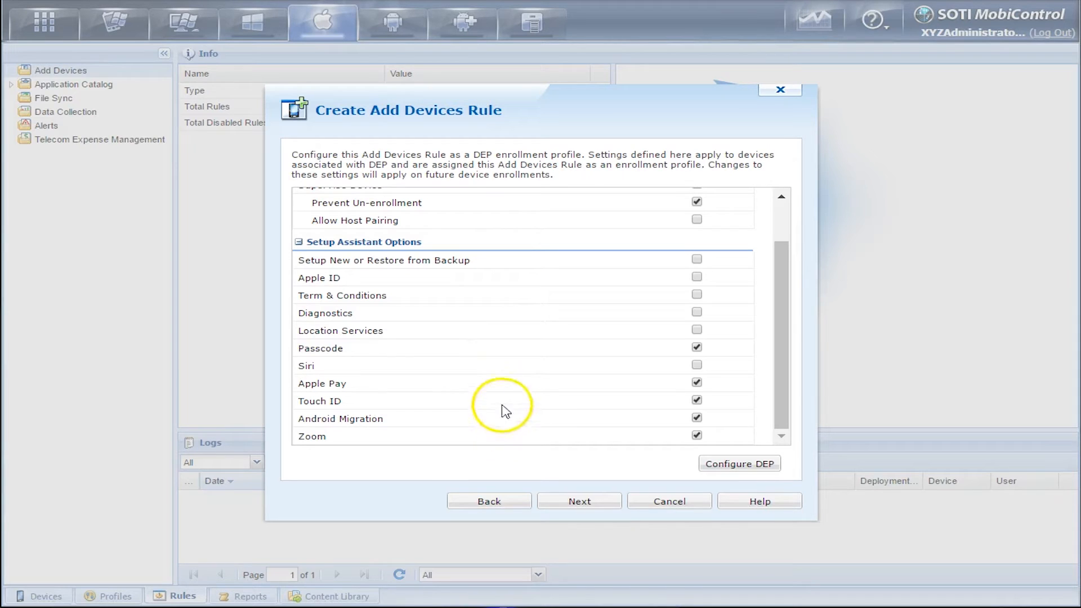
mouse_move(507, 261)
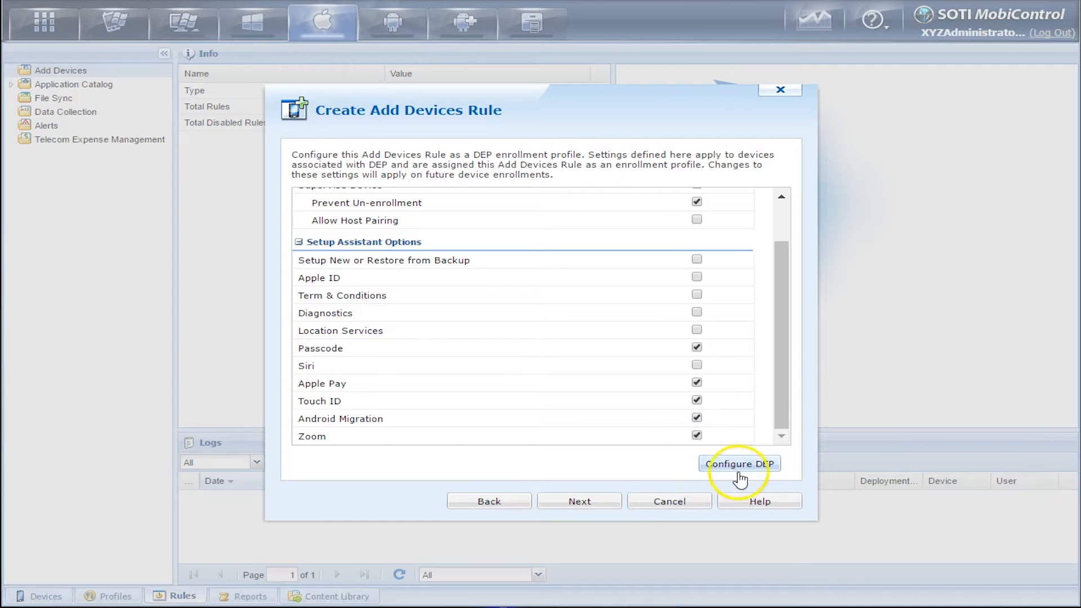
mouse_move(780, 480)
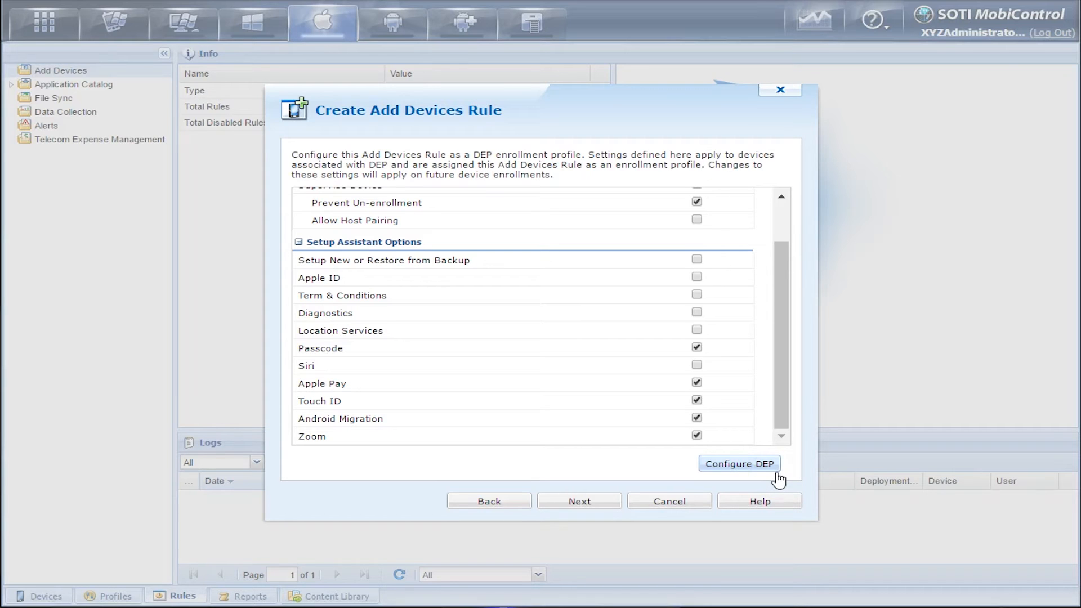
mouse_move(720, 515)
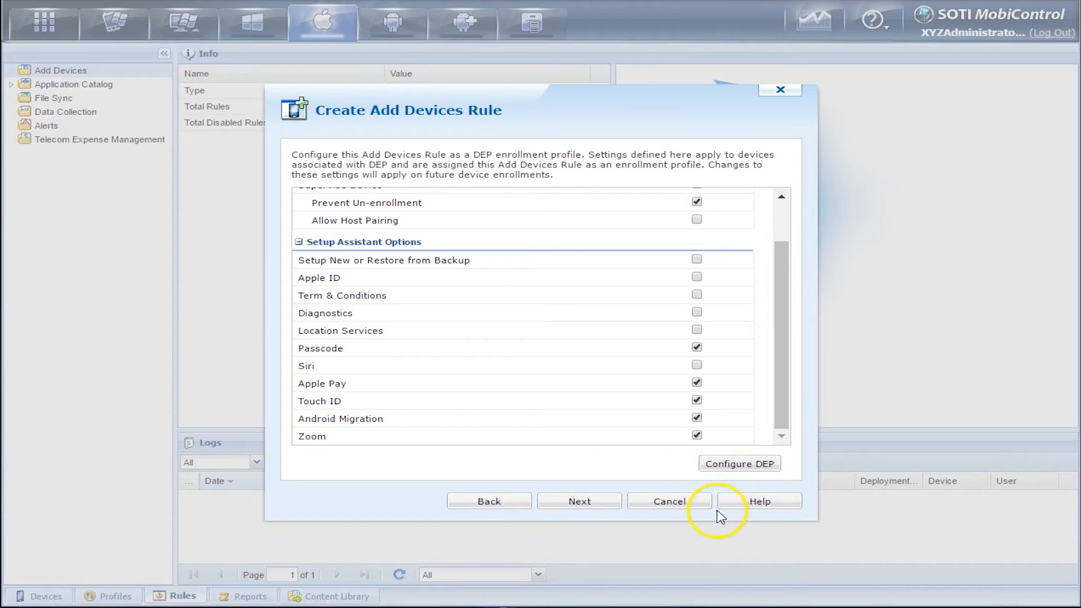
mouse_move(760, 501)
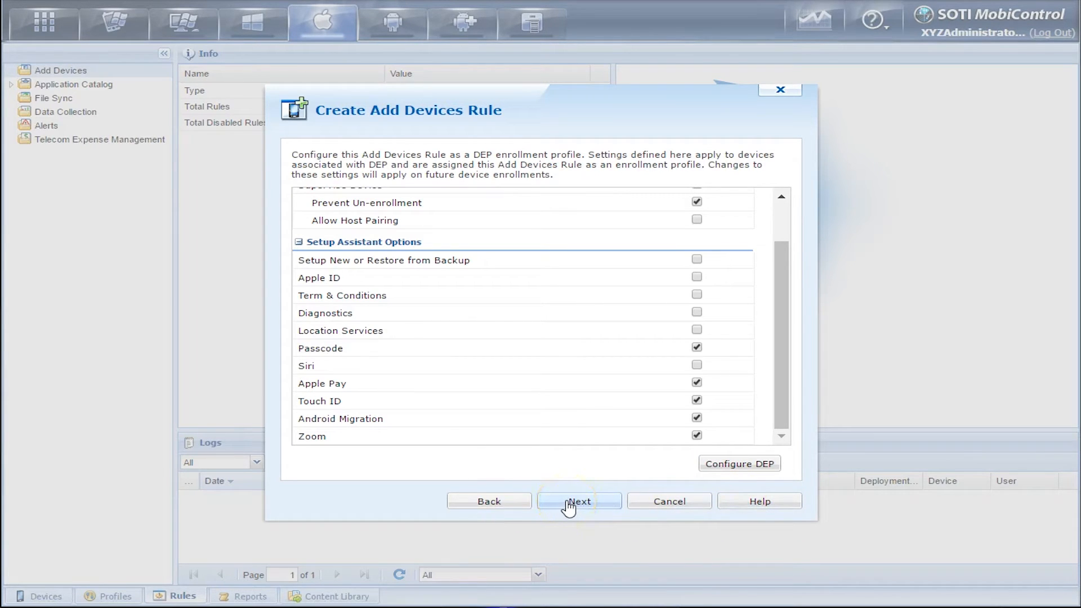
Step: Accept the default DEP Setup Assistant options and continue
left_click(579, 501)
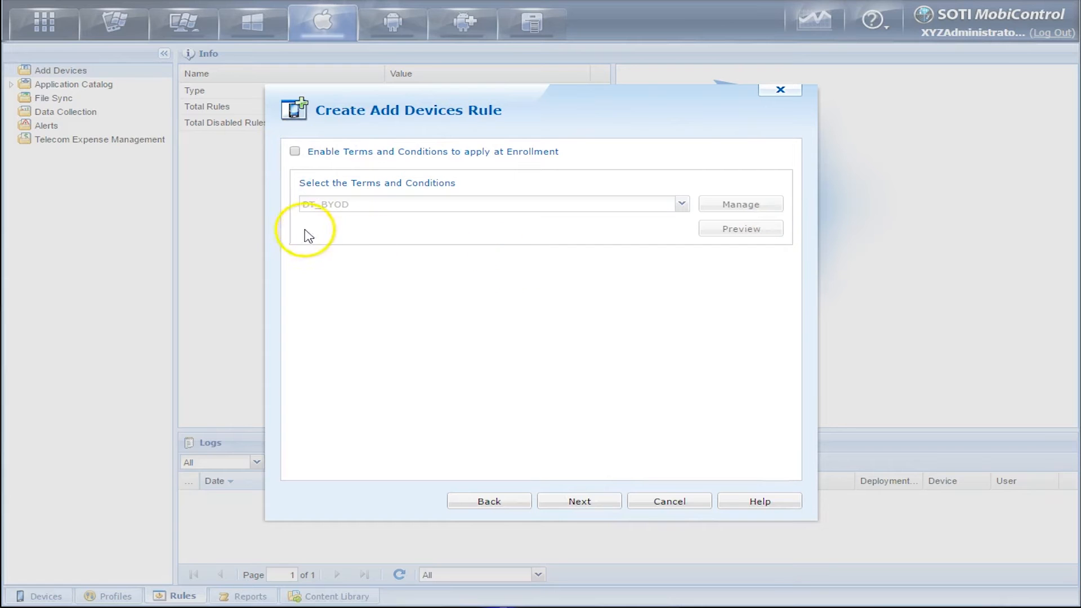
Step: Leave enrollment terms and conditions disabled after toggling, and continue to device naming
left_click(295, 151)
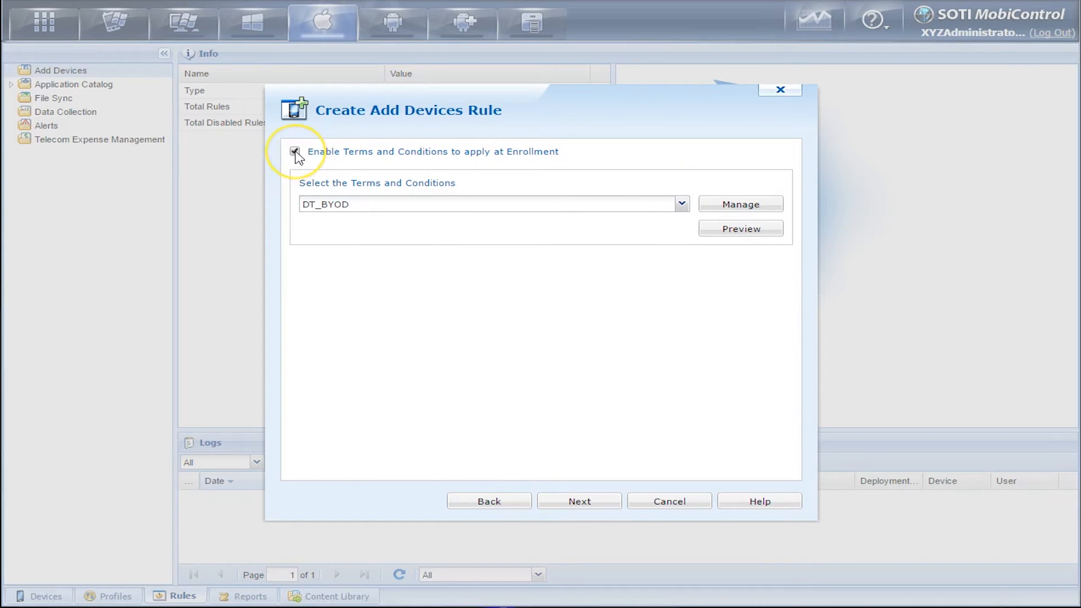
left_click(295, 150)
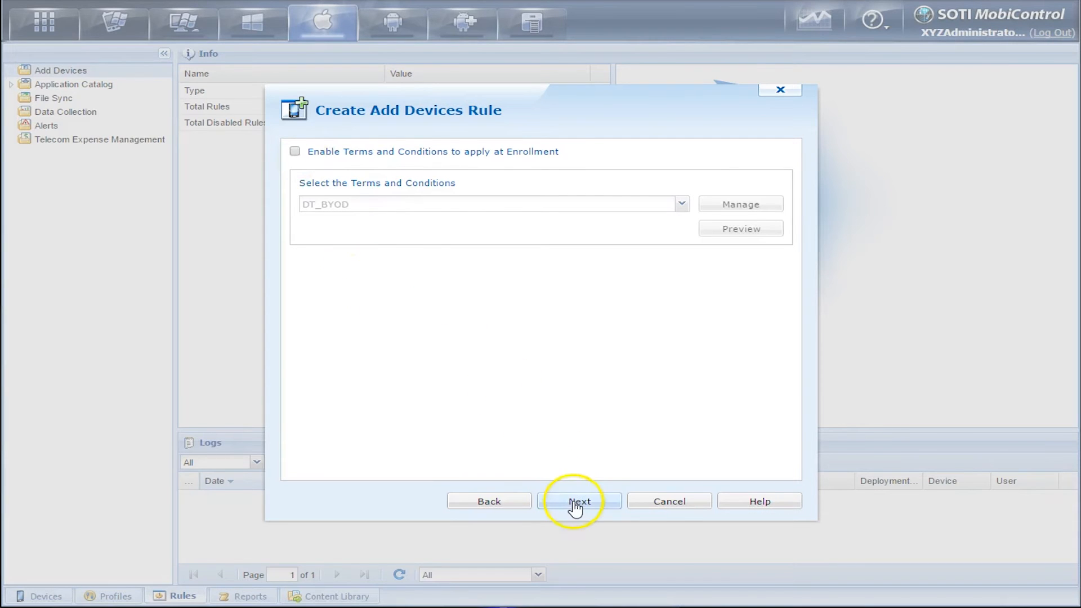
left_click(579, 501)
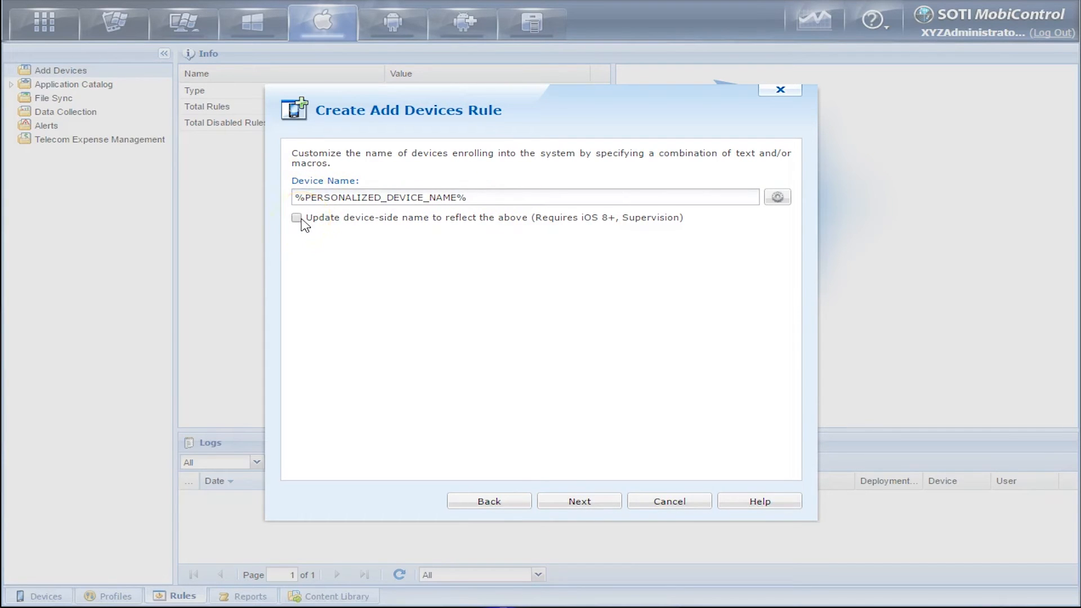
Step: Keep the default device name without updating the device-side name, and continue
left_click(296, 217)
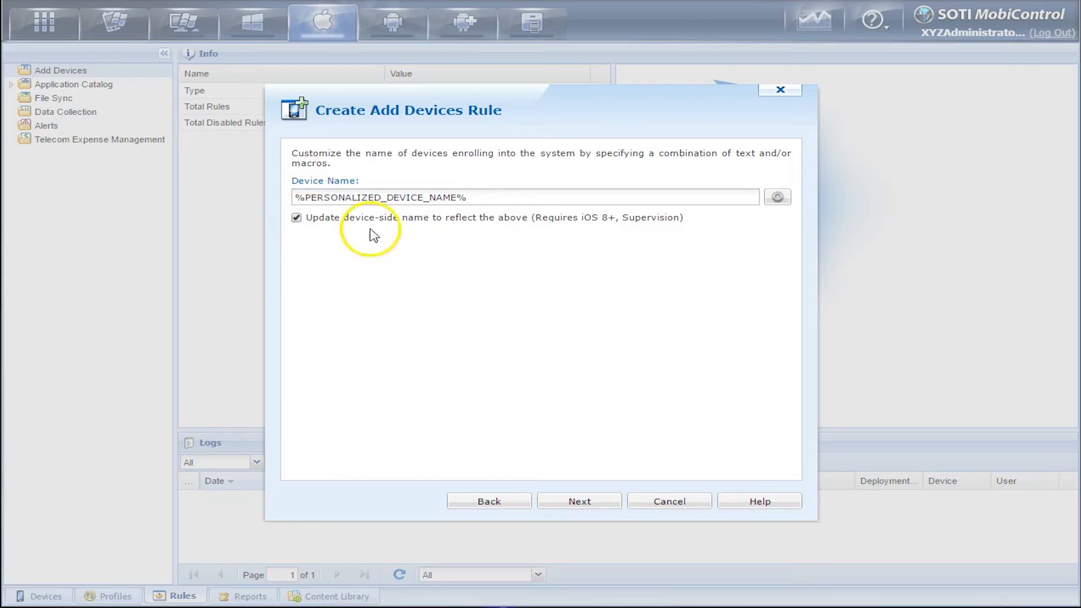
mouse_move(614, 228)
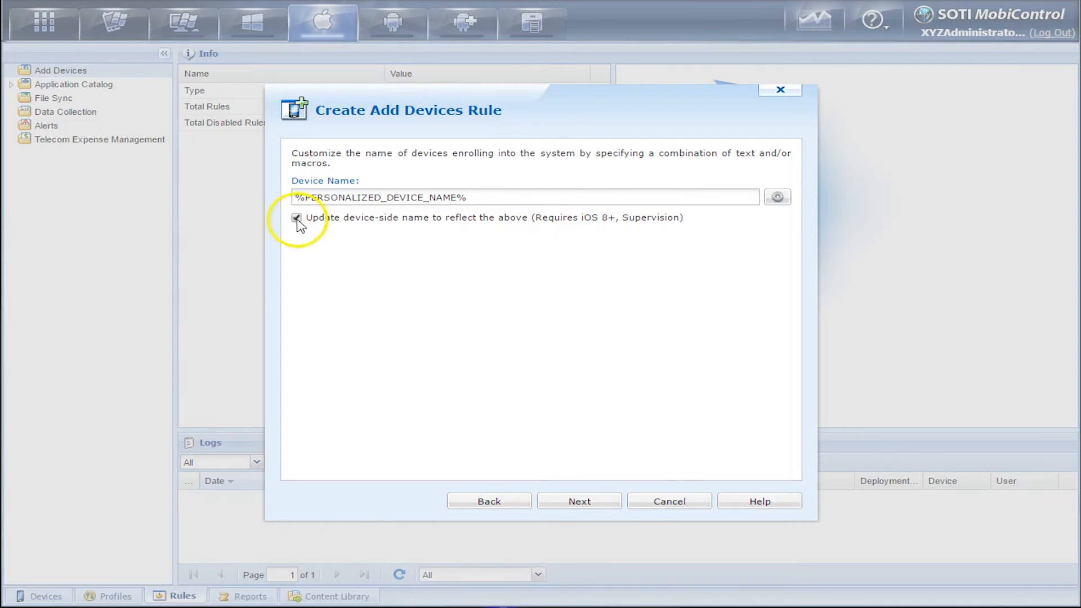
left_click(296, 218)
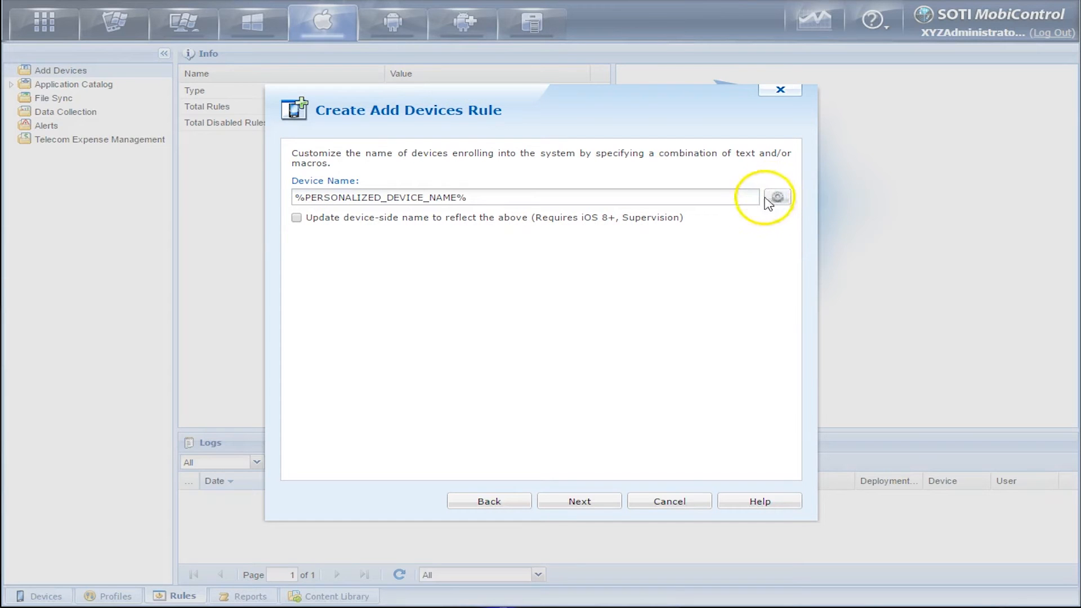
left_click(777, 197)
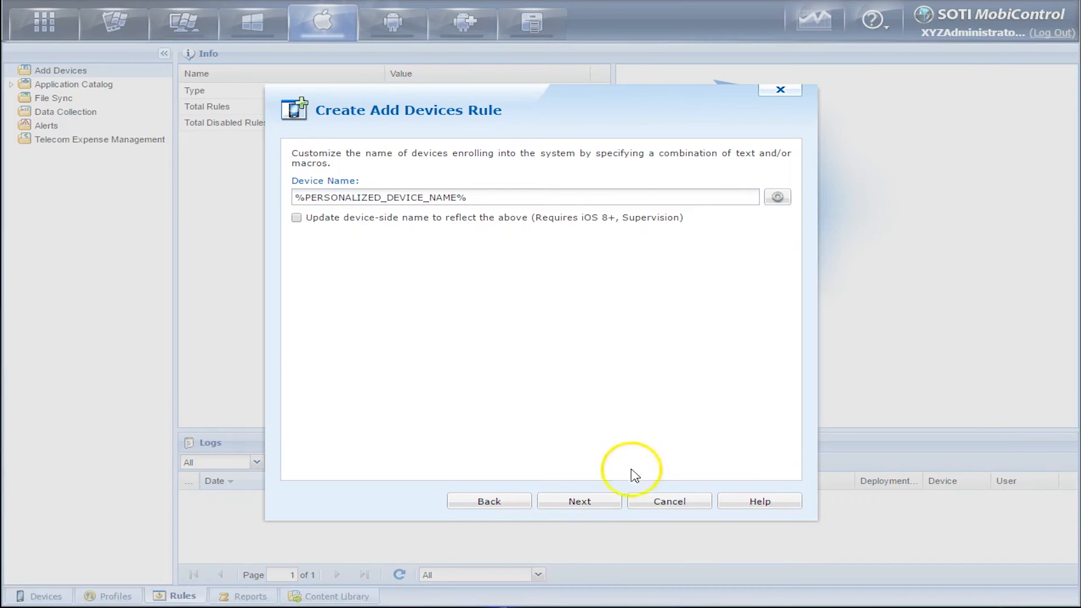
left_click(579, 501)
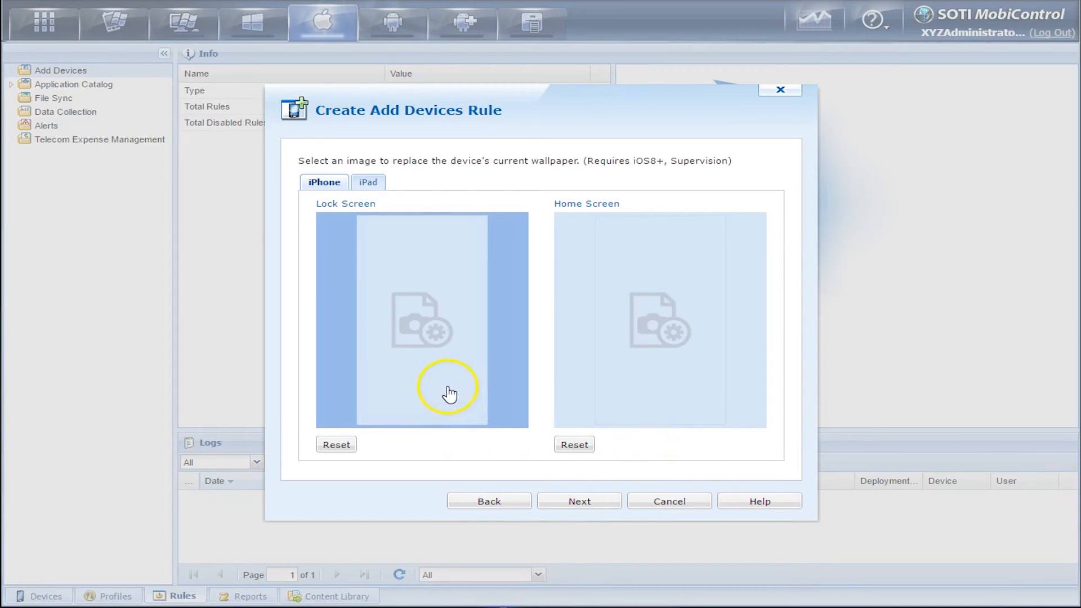
mouse_move(502, 312)
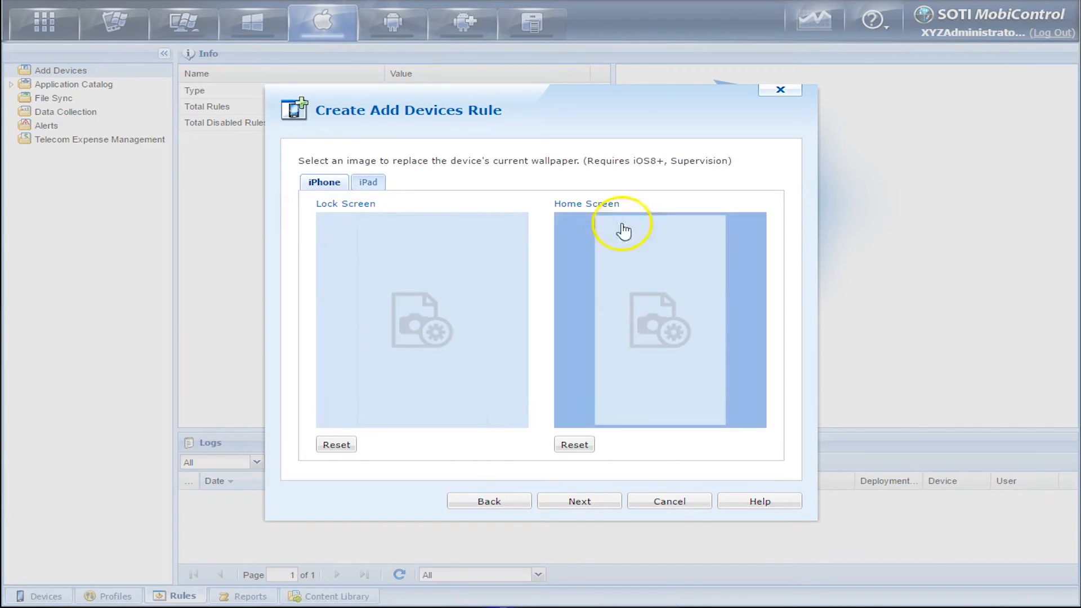
mouse_move(607, 287)
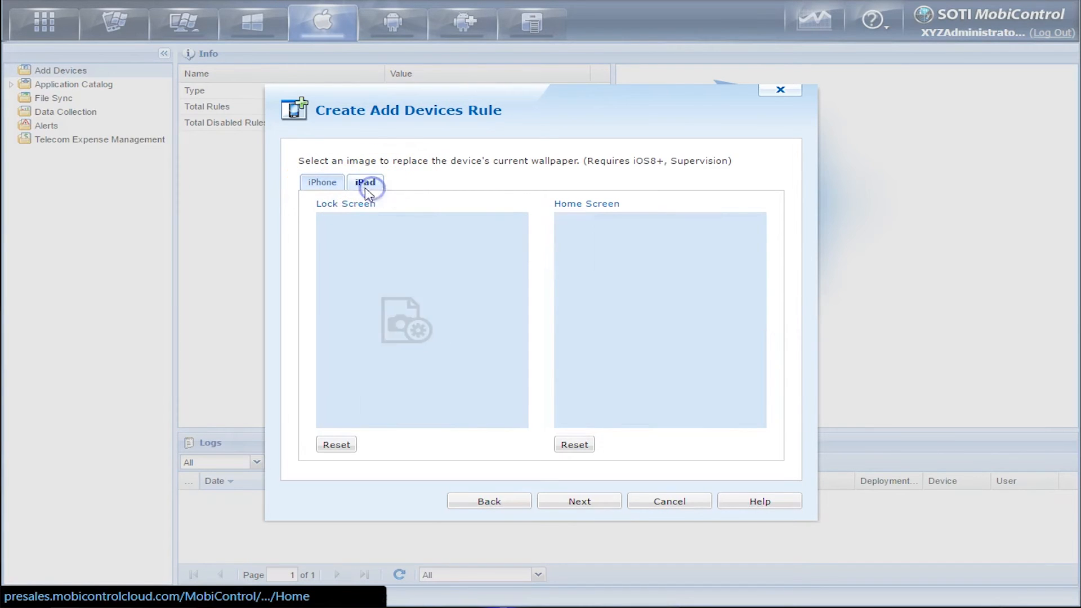
Step: Leave iPhone and iPad wallpapers unset and continue to the rule summary
left_click(365, 183)
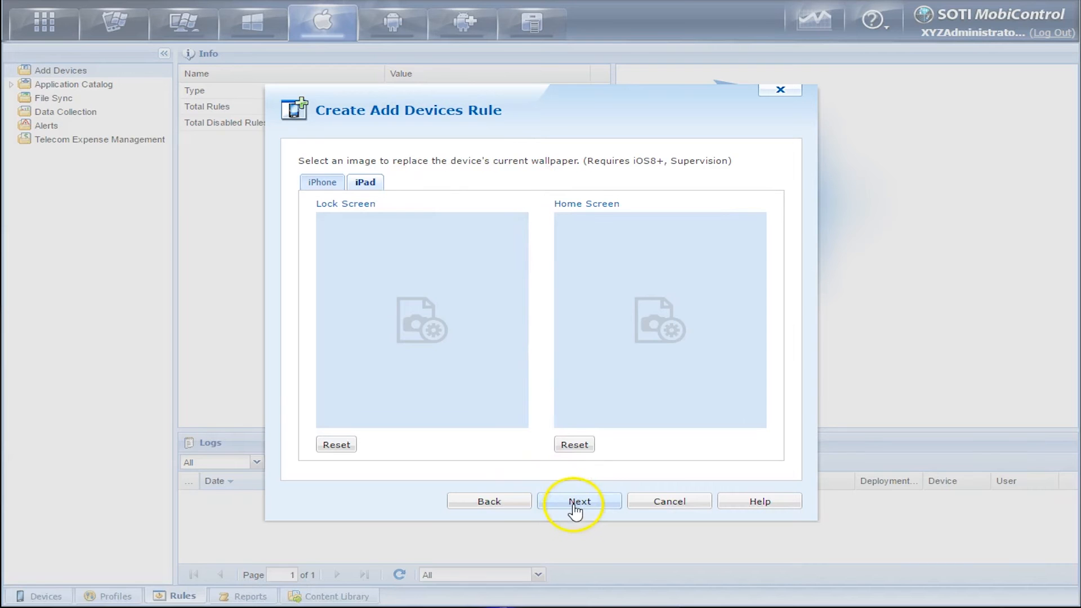
left_click(579, 501)
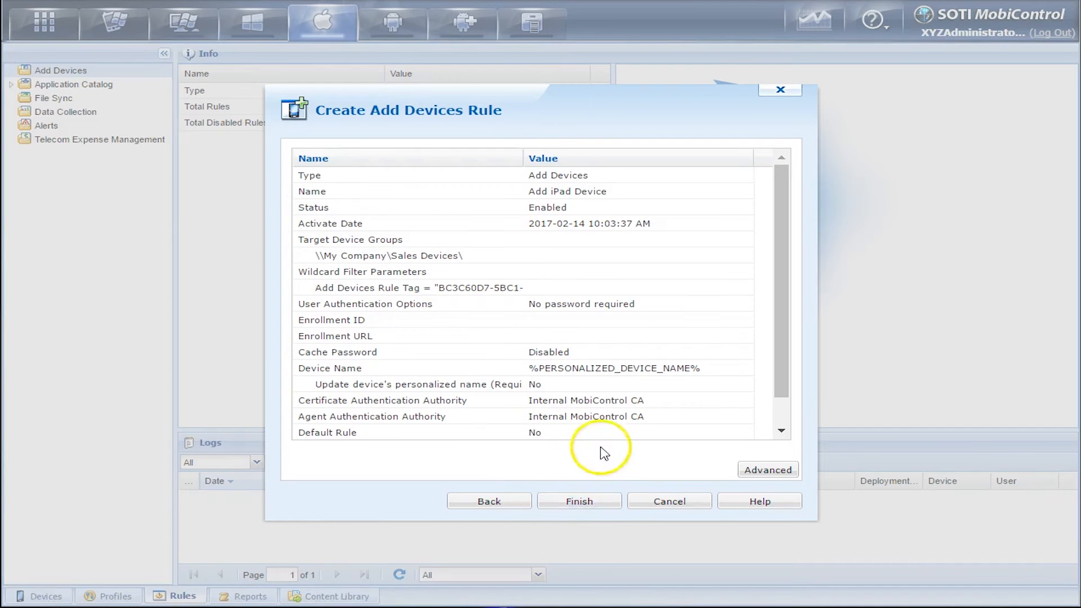
Step: Review the rule's advanced schedule and filters, finish the Add iPad Device rule, and dismiss the enrollment URL notice
scroll("down", 3)
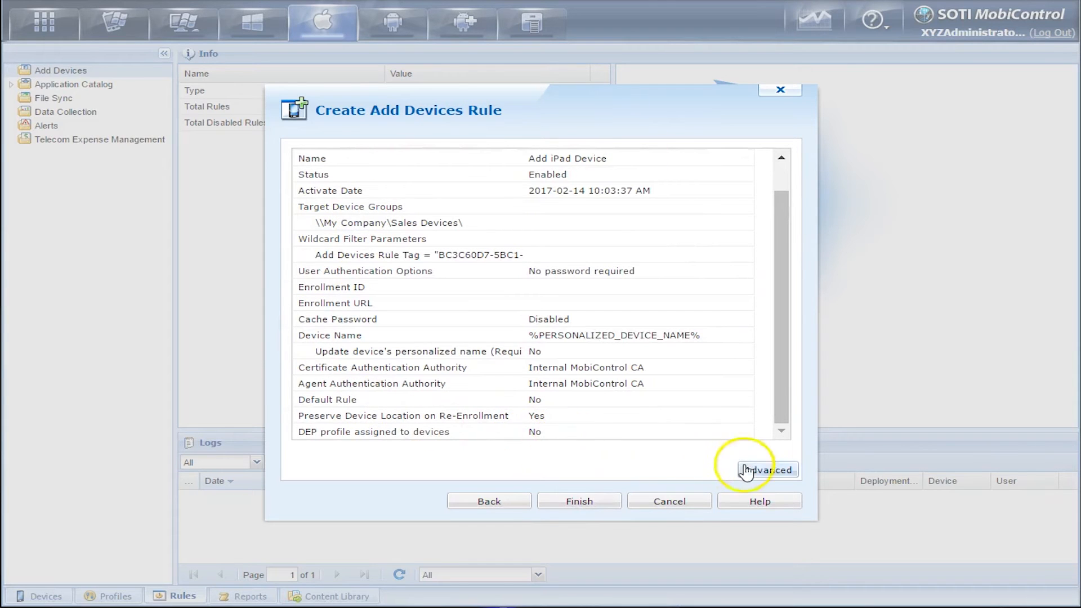
left_click(766, 469)
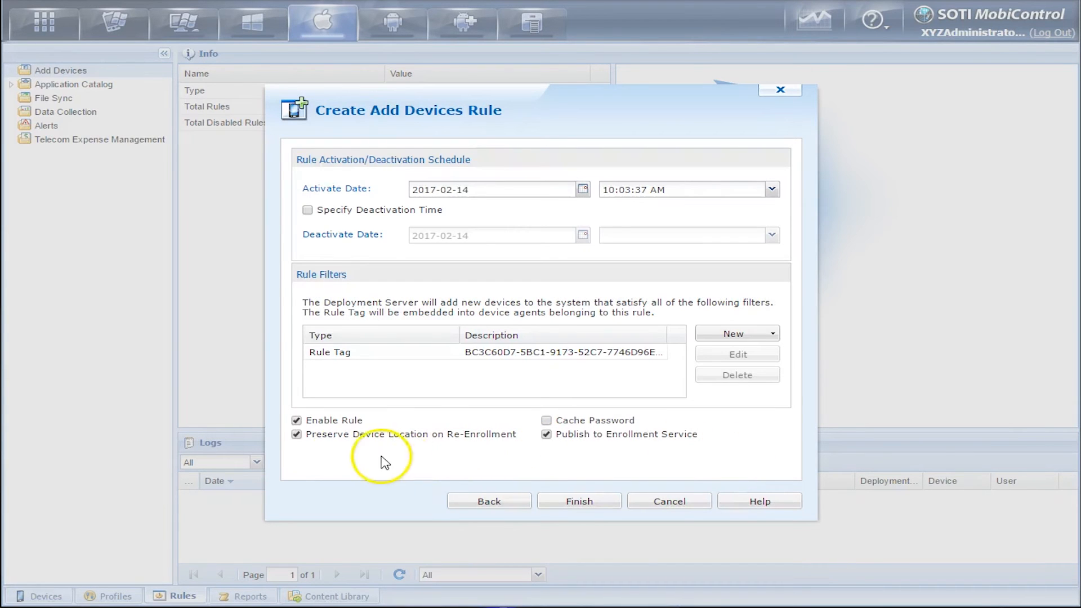
mouse_move(500, 448)
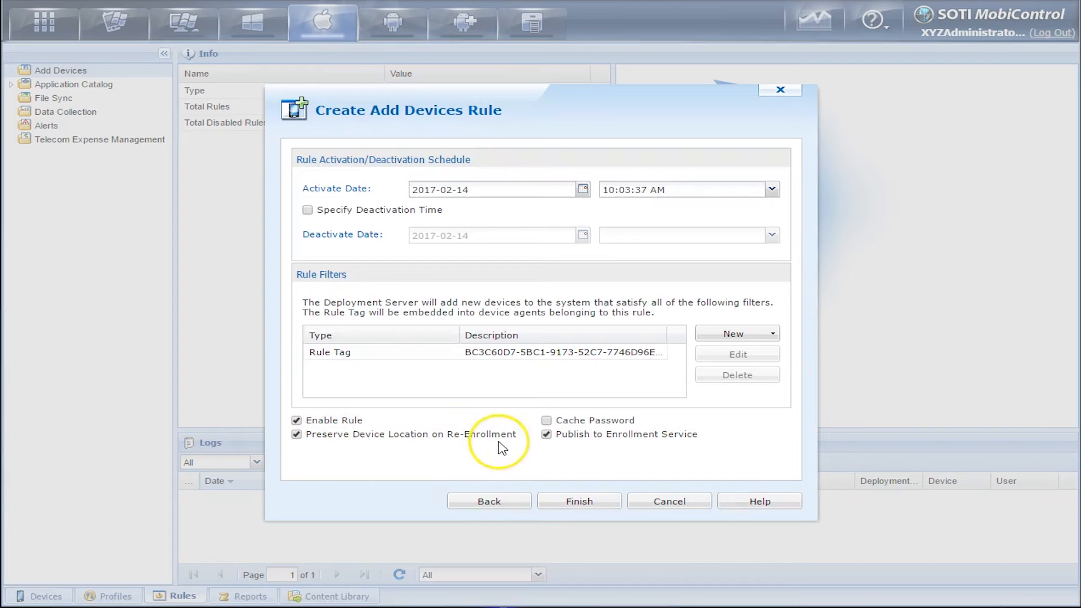
mouse_move(668, 447)
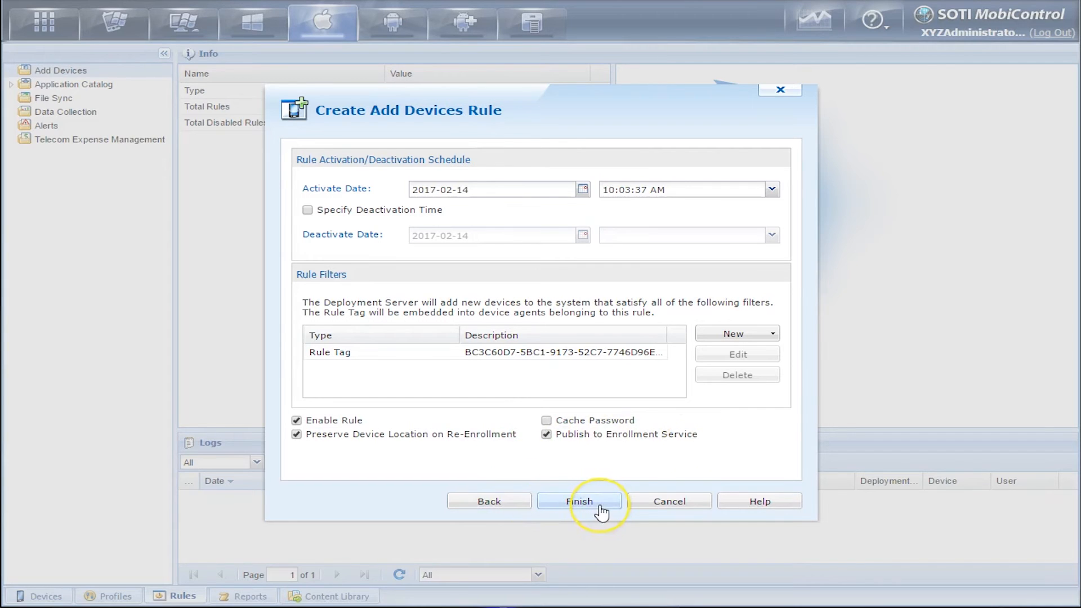
left_click(579, 501)
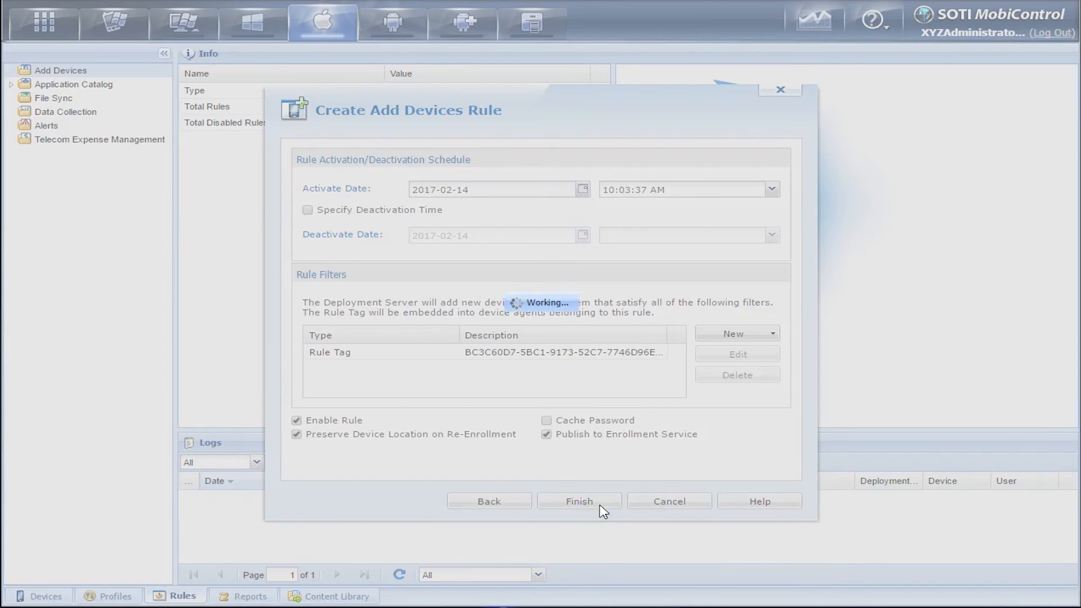
left_click(579, 501)
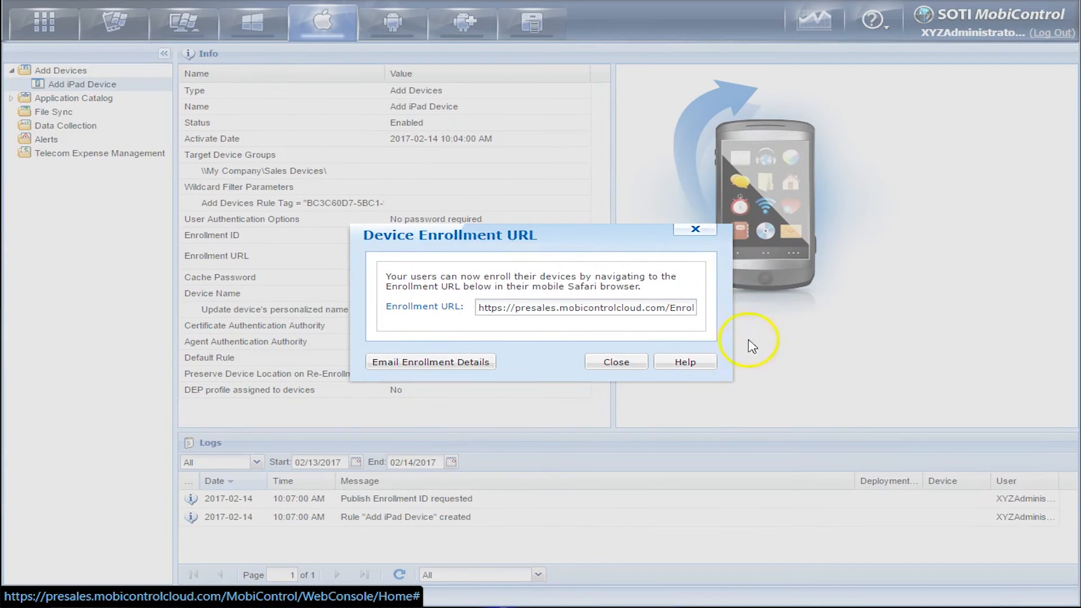
mouse_move(336, 379)
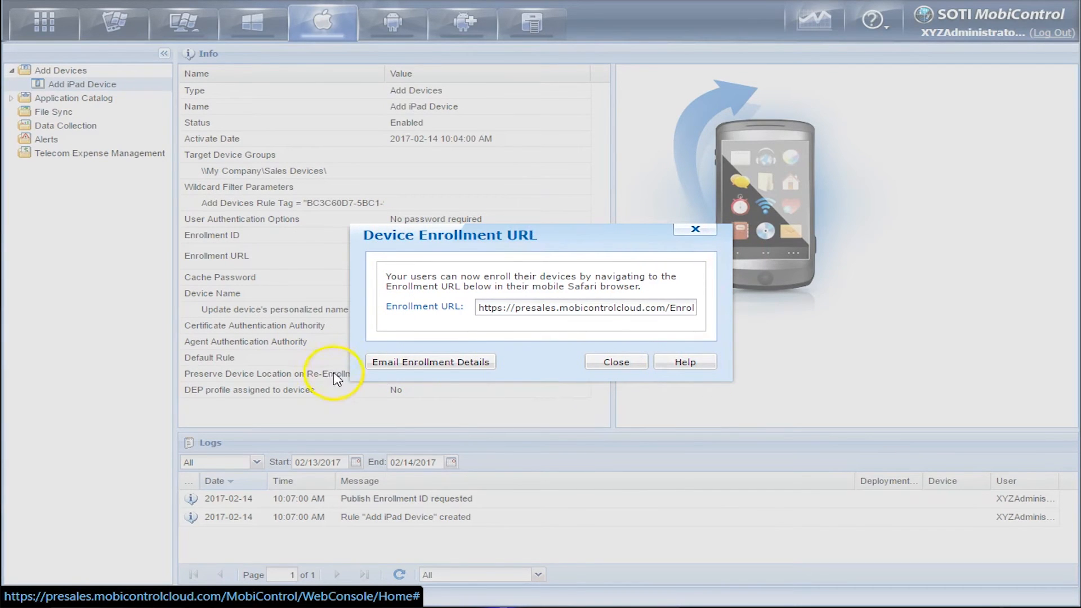
mouse_move(389, 369)
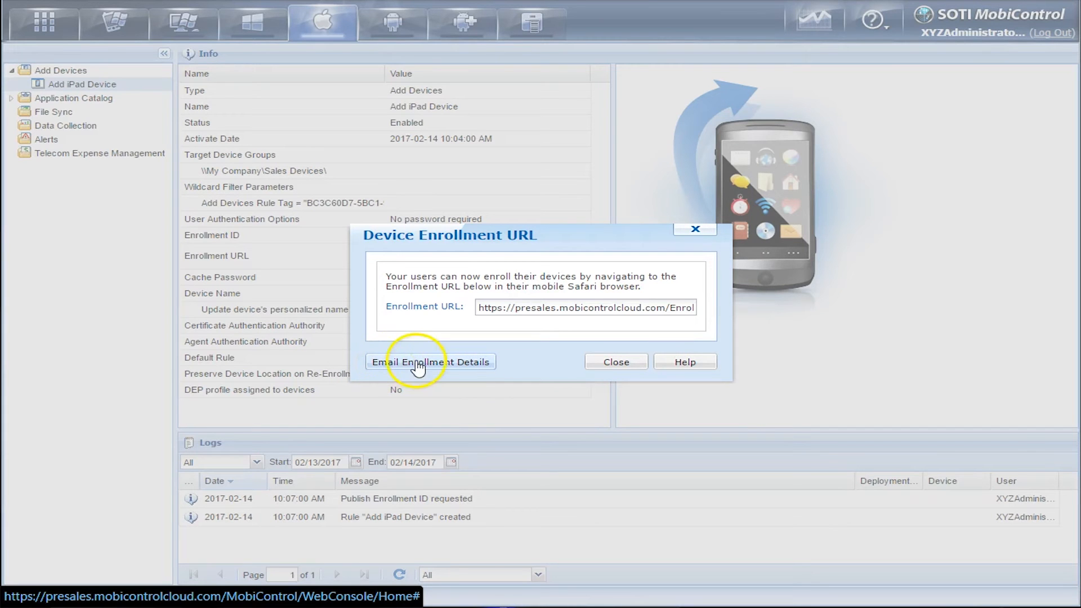
mouse_move(615, 362)
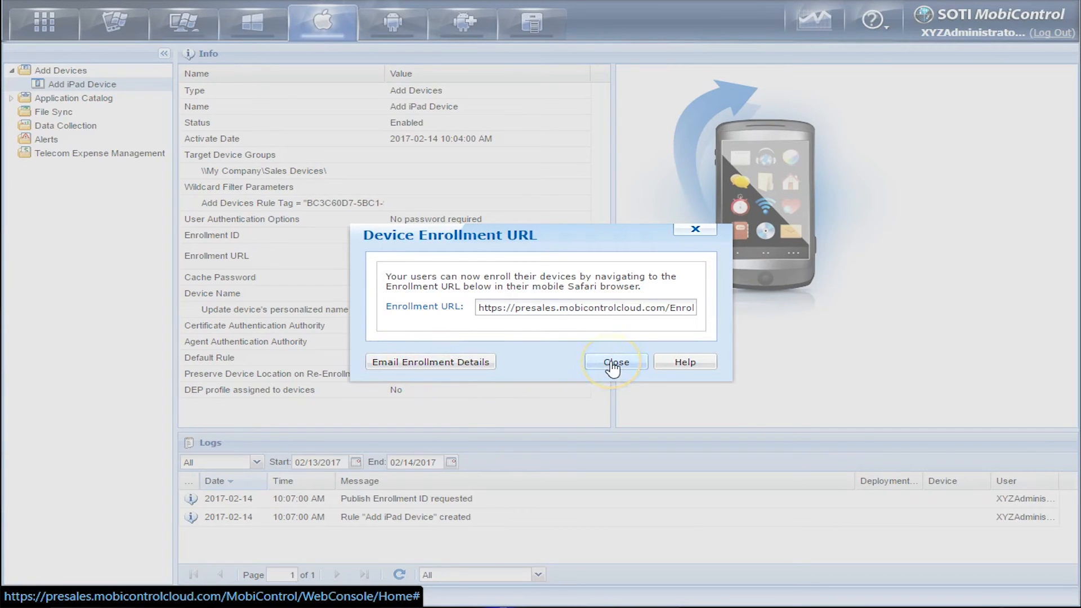
left_click(615, 361)
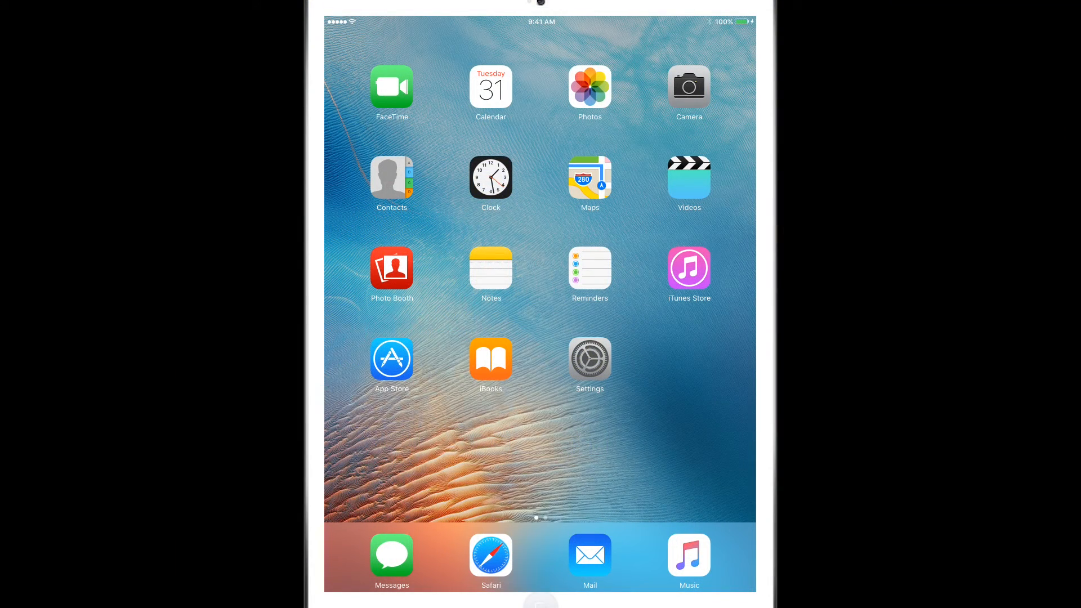
left_click(491, 554)
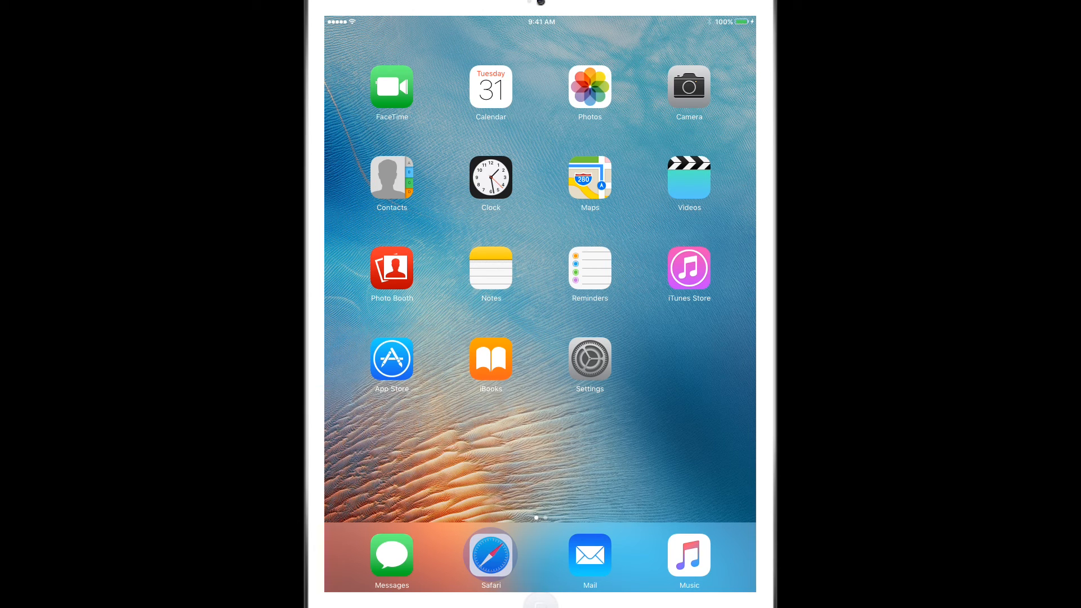
left_click(491, 555)
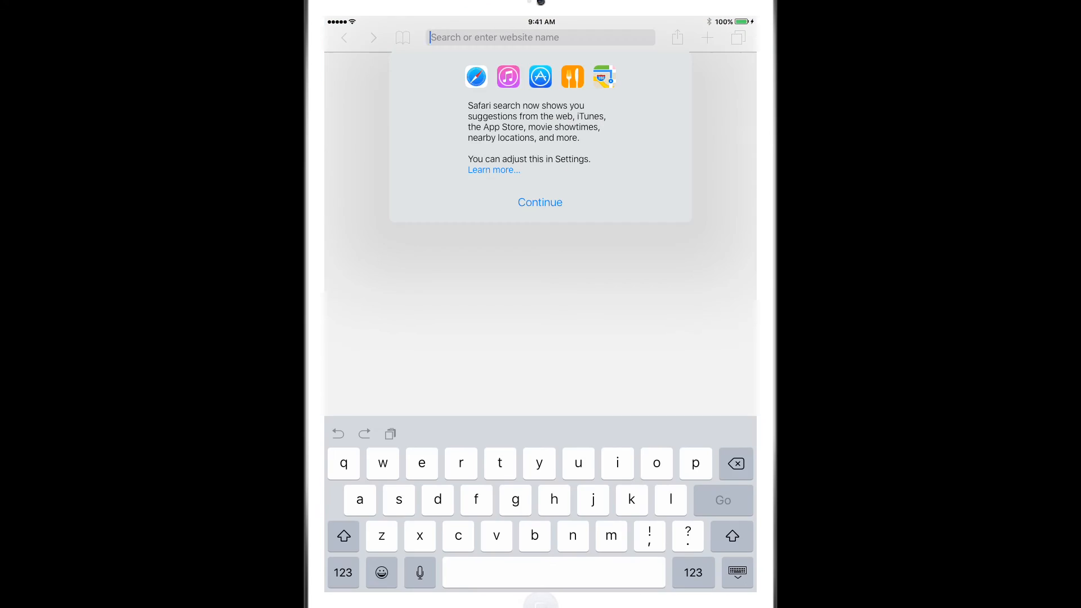
type("https://presales.mobicontrolcloud.com/")
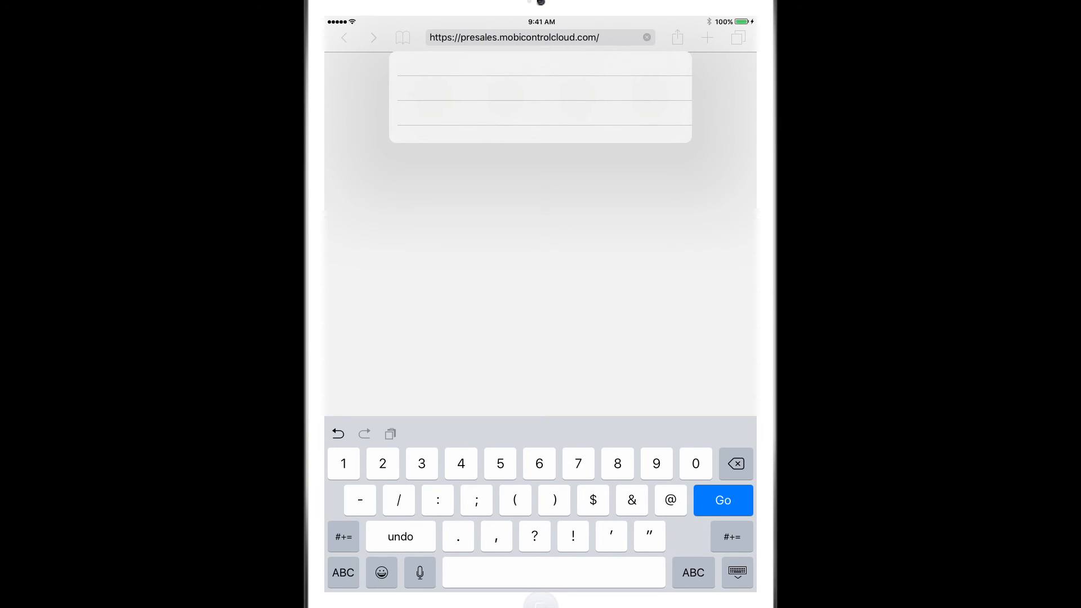
left_click(723, 500)
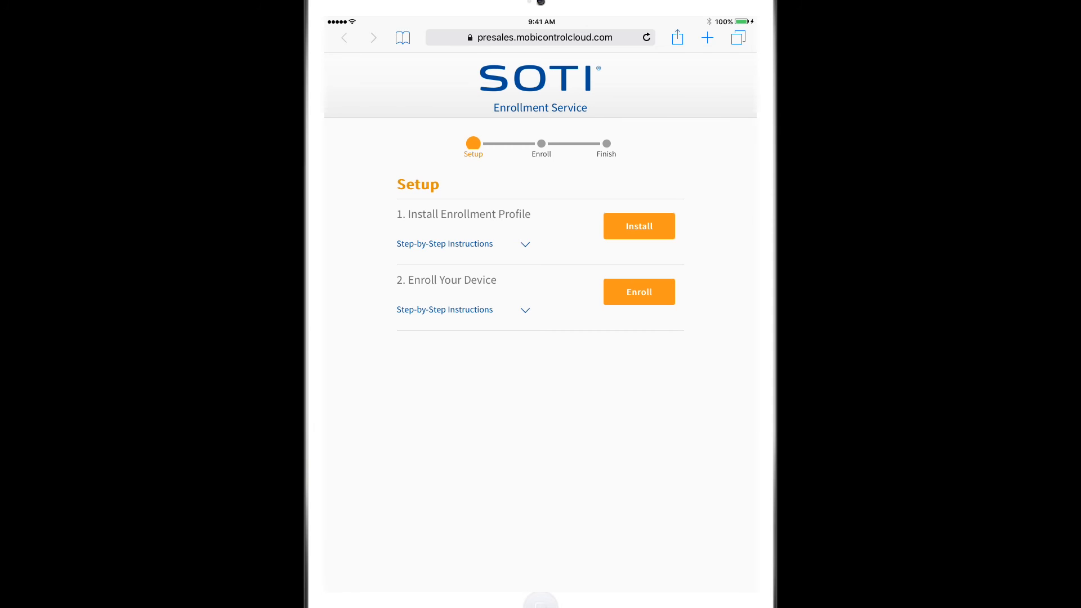
Step: Install the MobiControl trust profile, accepting its trusted root certificates
left_click(638, 226)
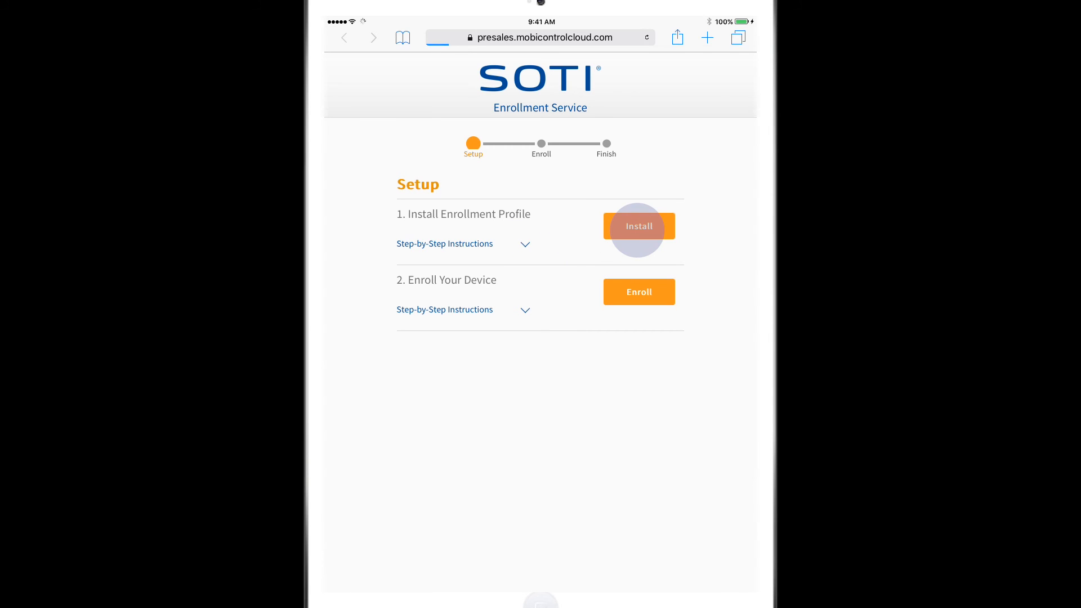
left_click(637, 226)
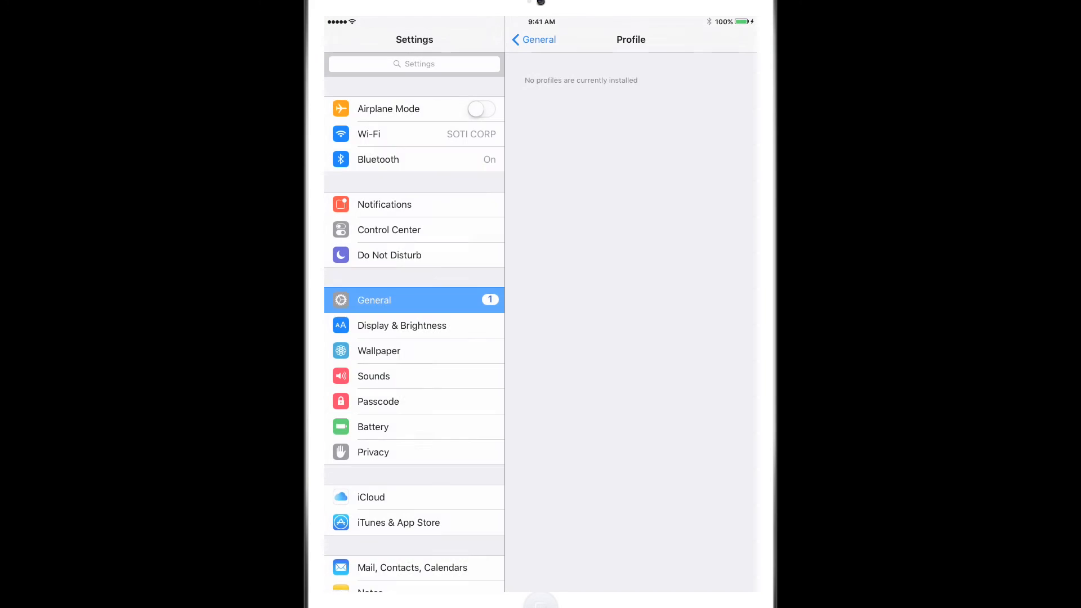
left_click(665, 142)
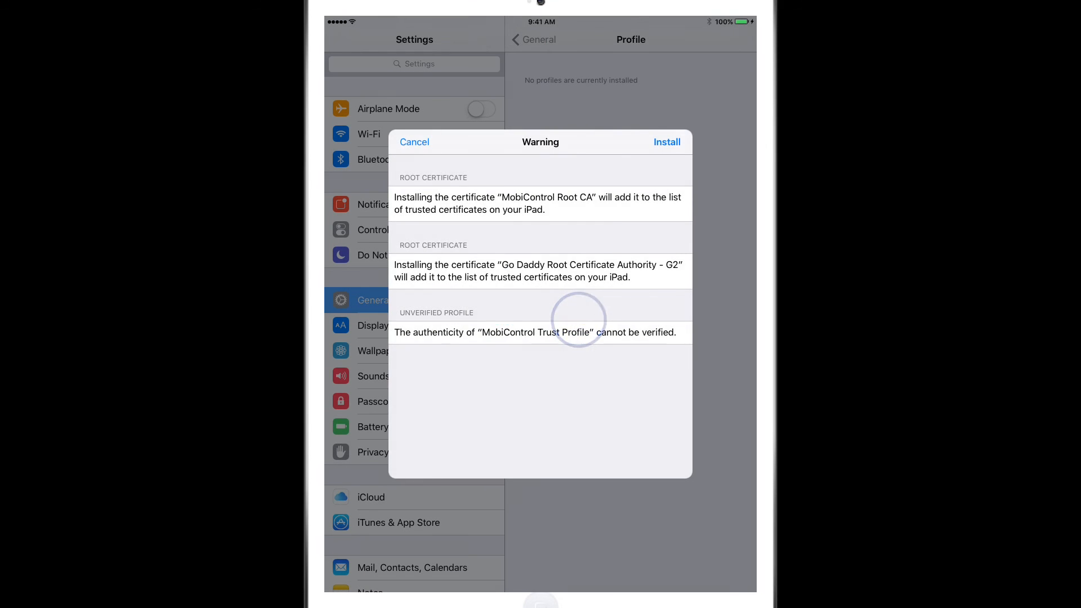
left_click(665, 142)
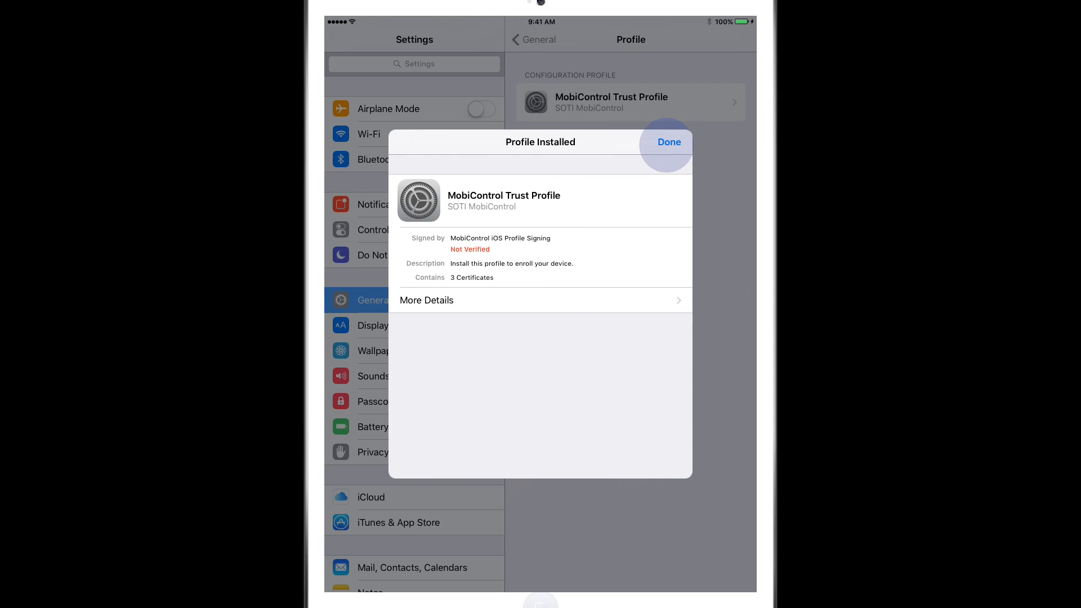
left_click(667, 142)
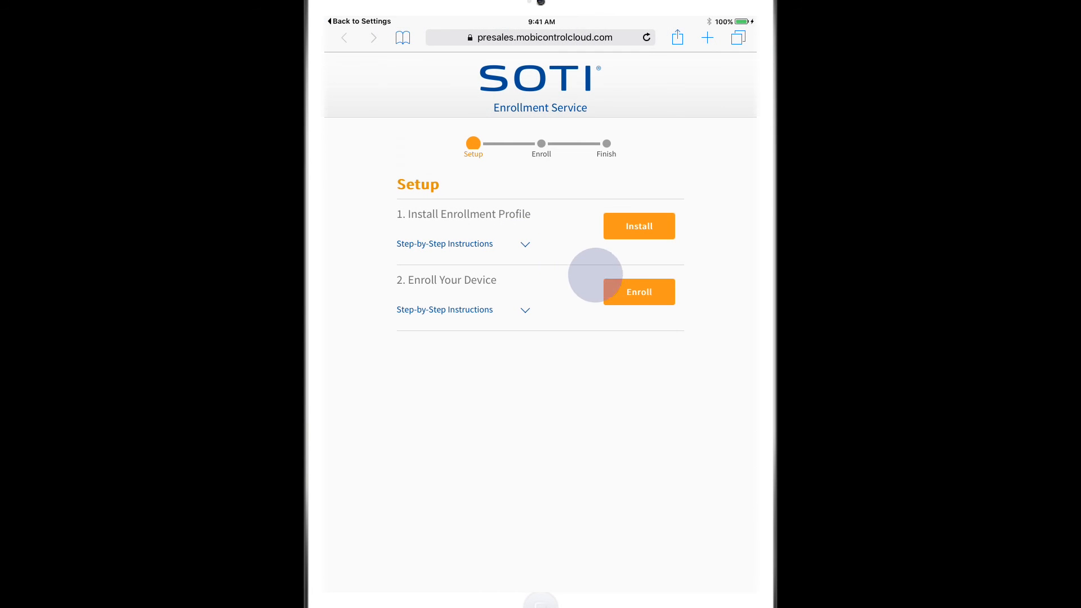
Step: Enroll the device by installing the Device Enrollment profile and allowing remote management of the iPad
left_click(637, 292)
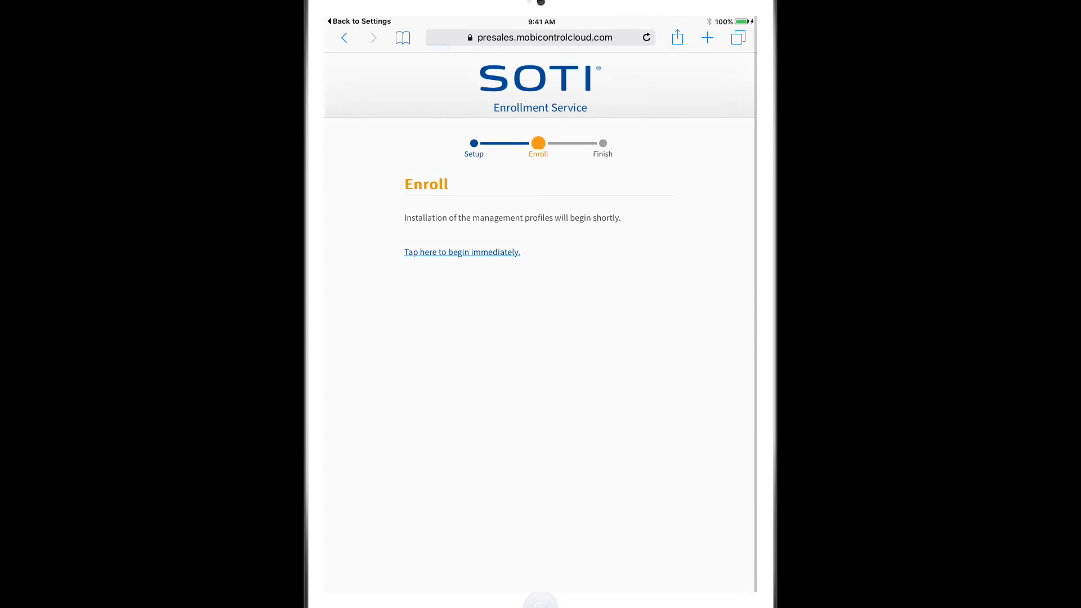
left_click(462, 252)
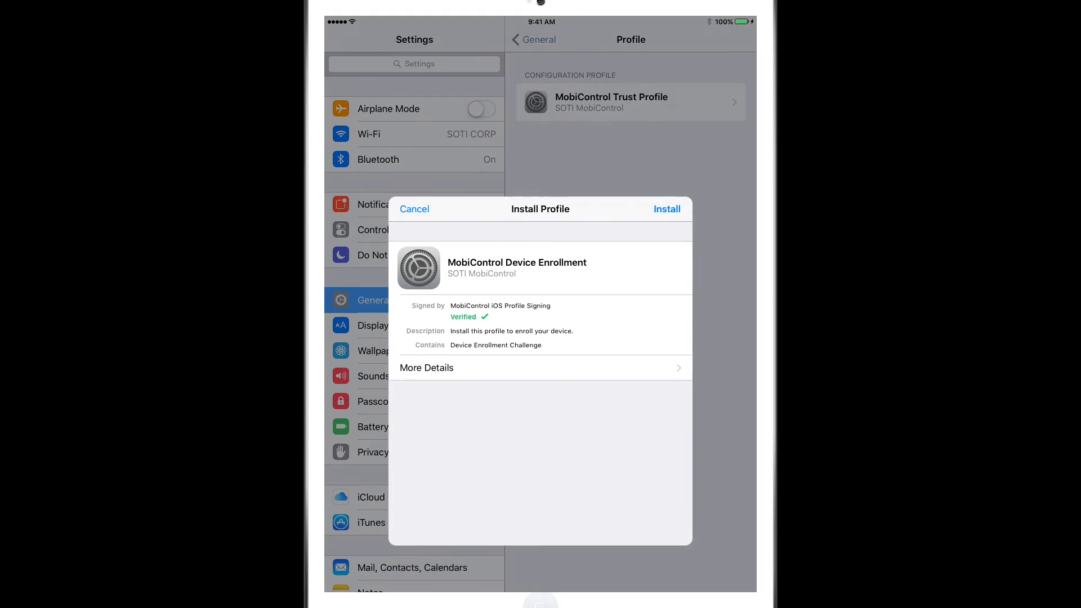
left_click(666, 209)
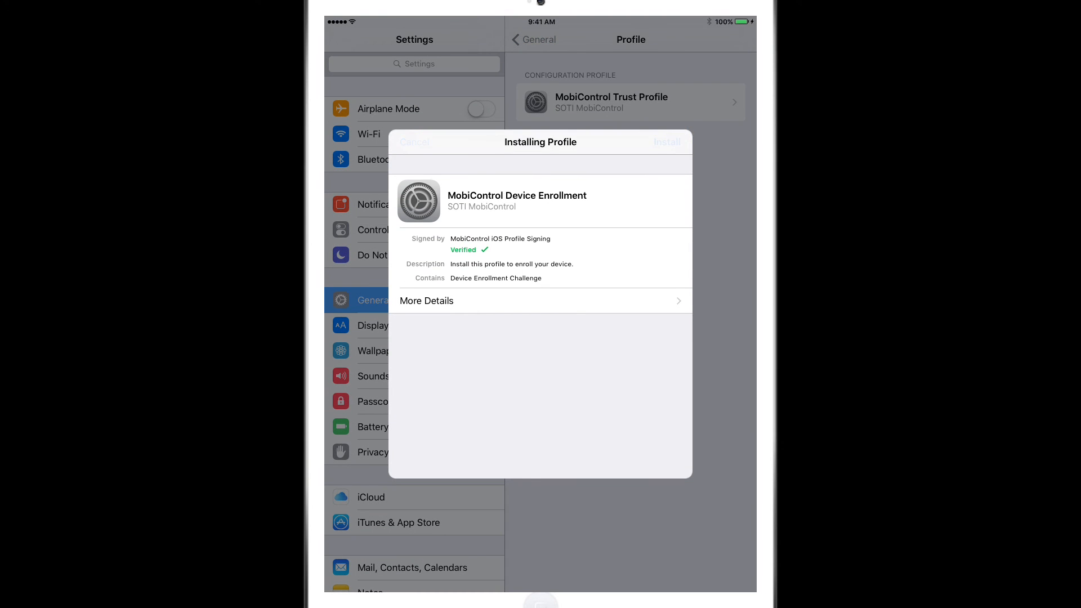
left_click(666, 142)
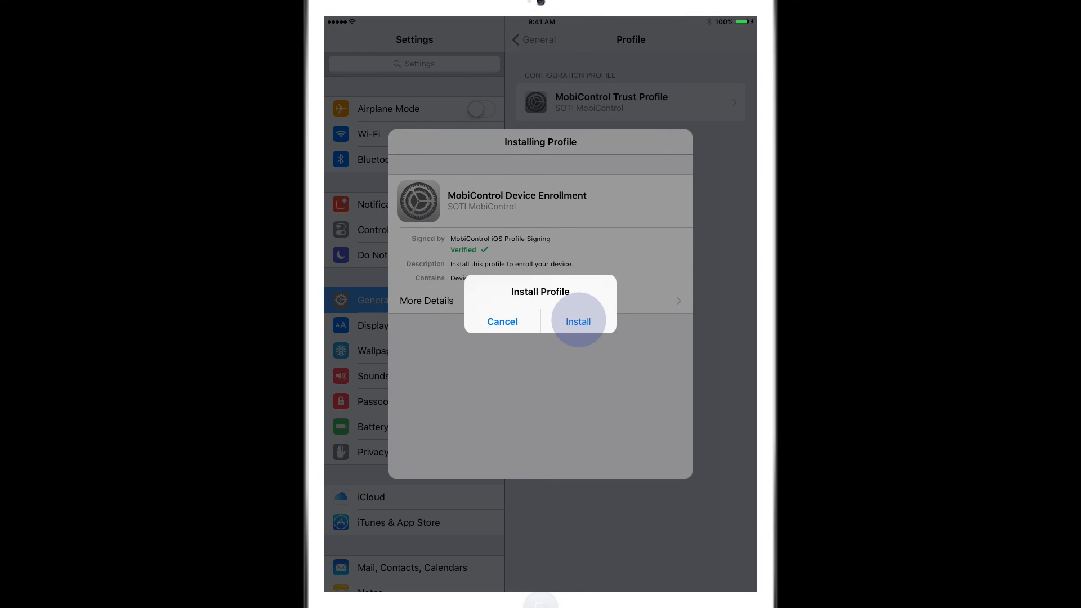
left_click(577, 321)
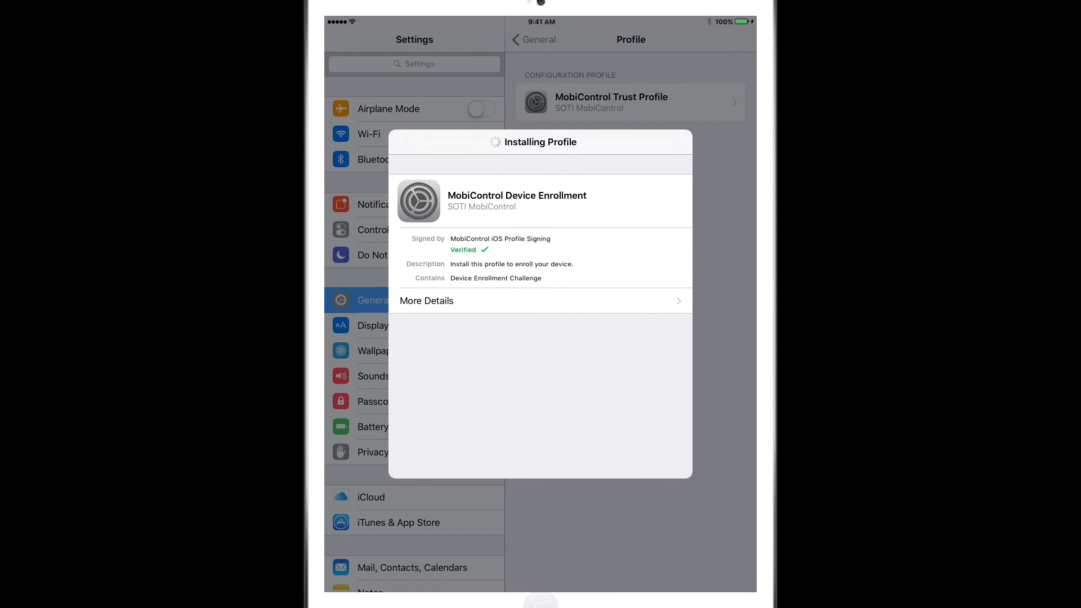
left_click(666, 142)
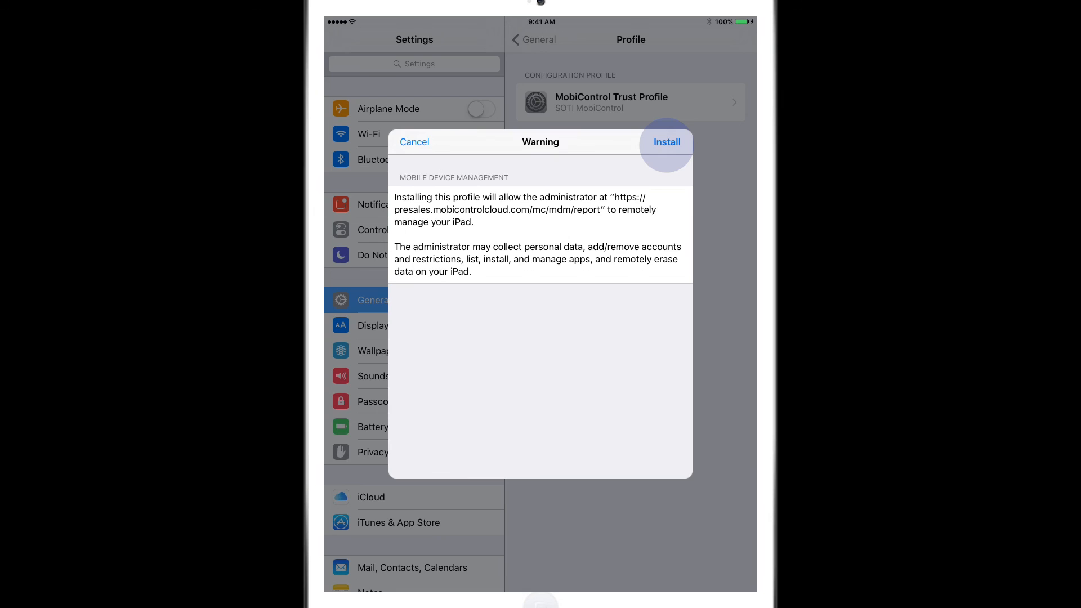
left_click(666, 142)
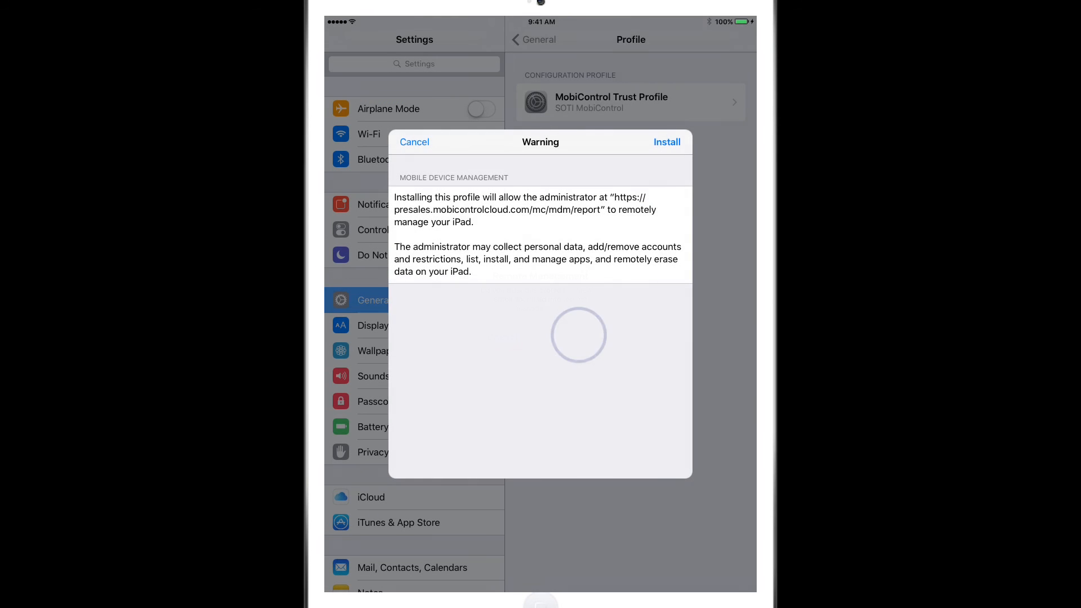
left_click(666, 142)
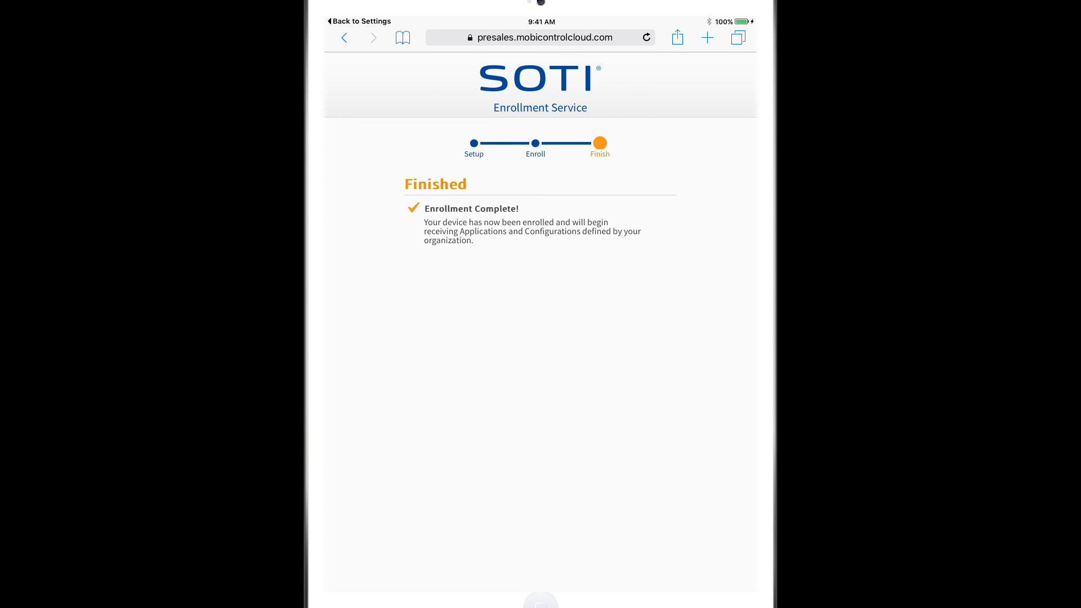
Step: Accept the SOTI MobiControl app installation, signing in with the existing Apple ID 'iosmdmsupport'
left_click(577, 351)
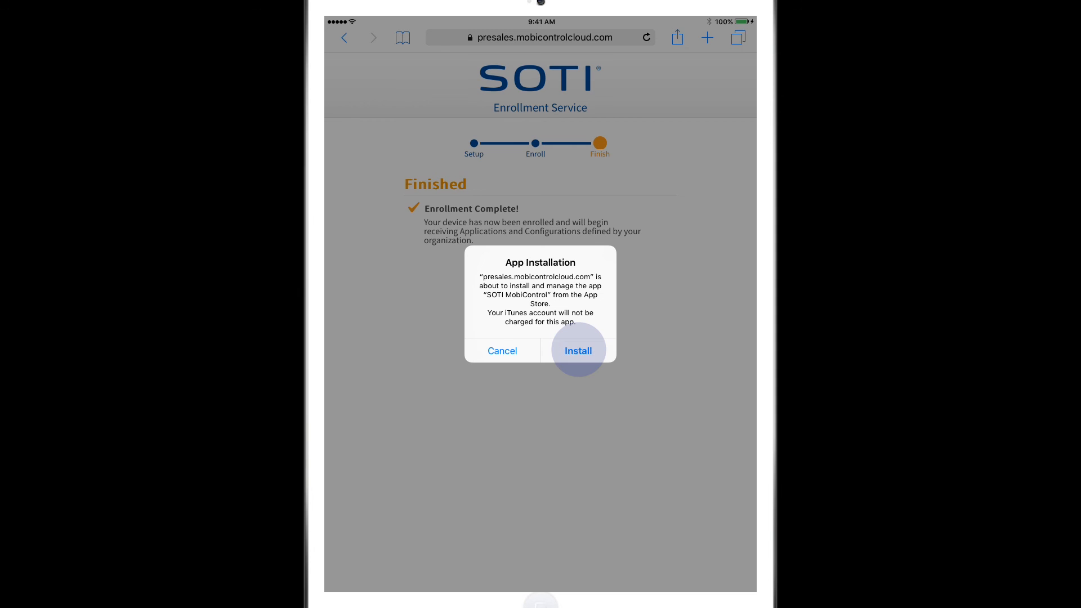
left_click(578, 350)
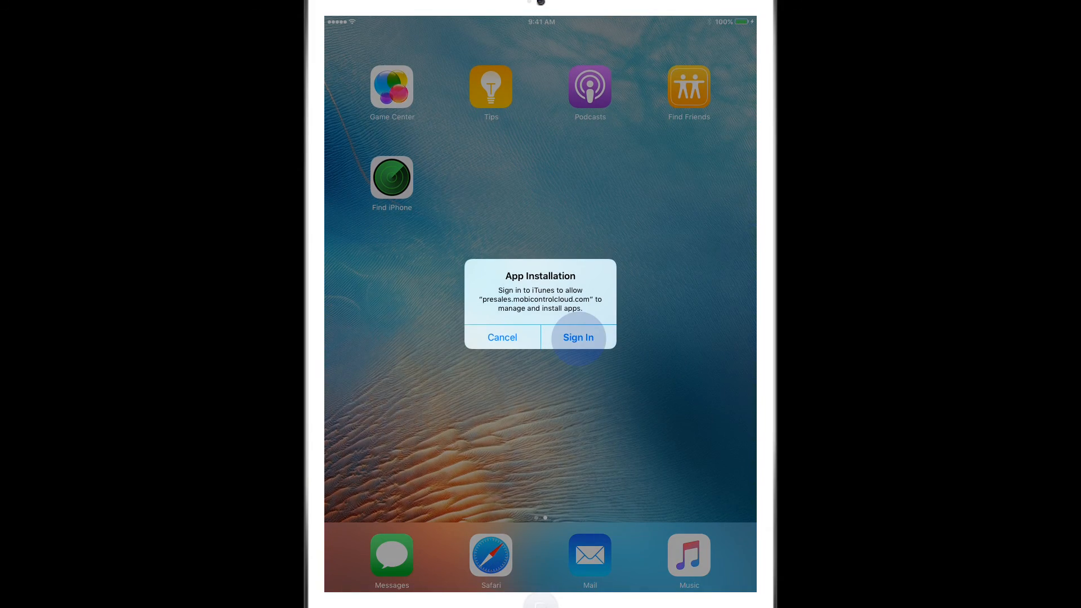
left_click(578, 336)
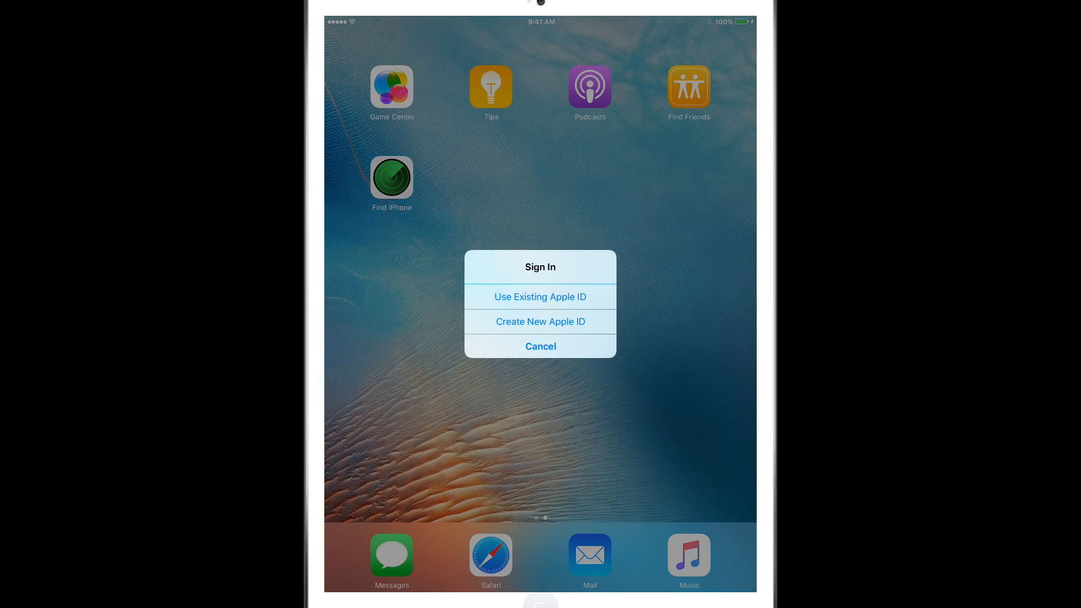
left_click(540, 296)
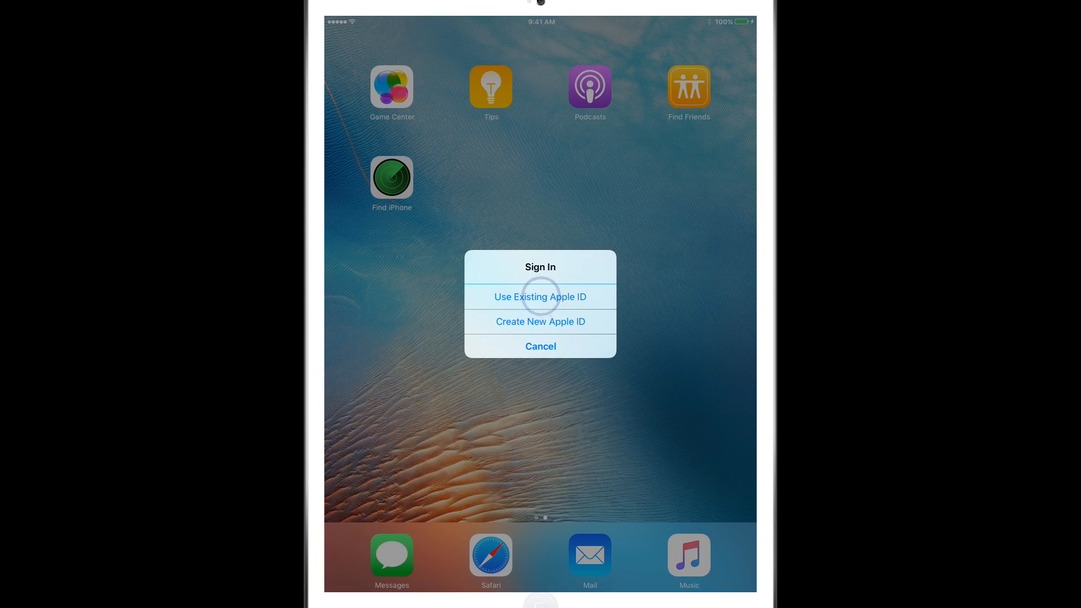
left_click(540, 345)
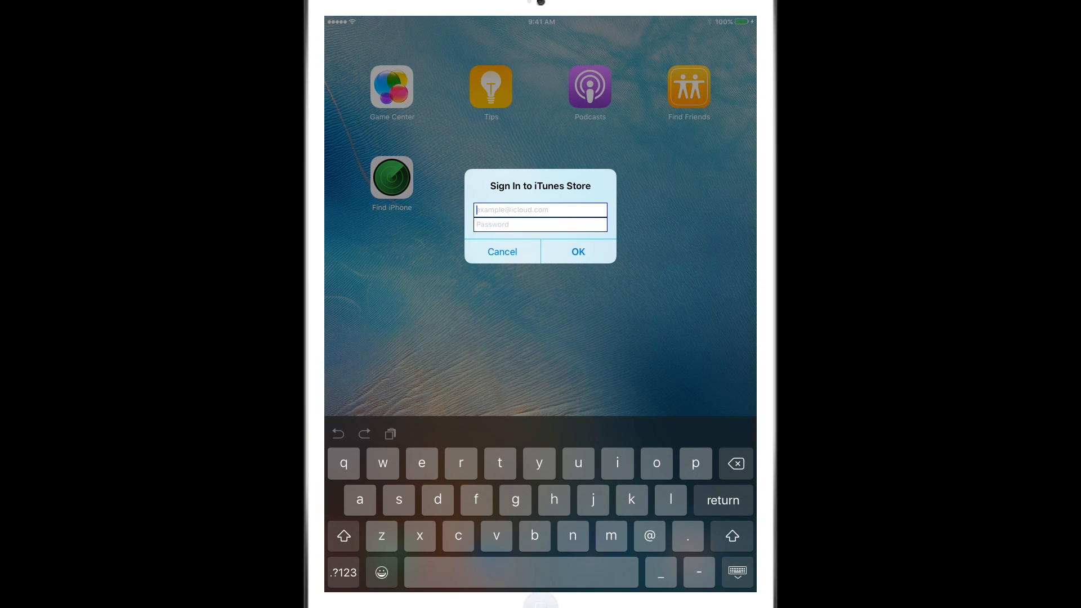
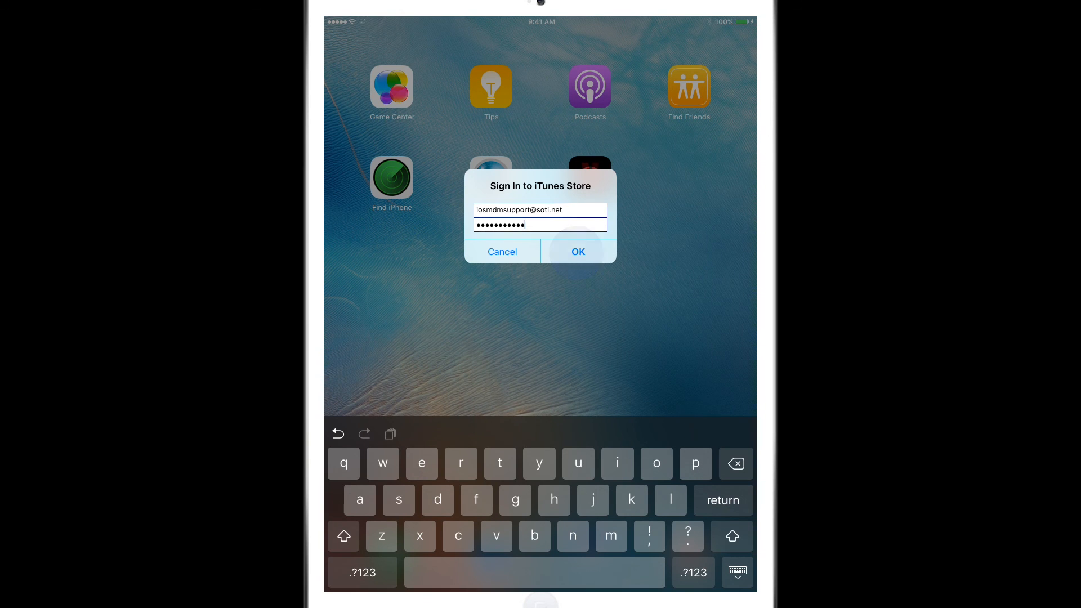
left_click(576, 251)
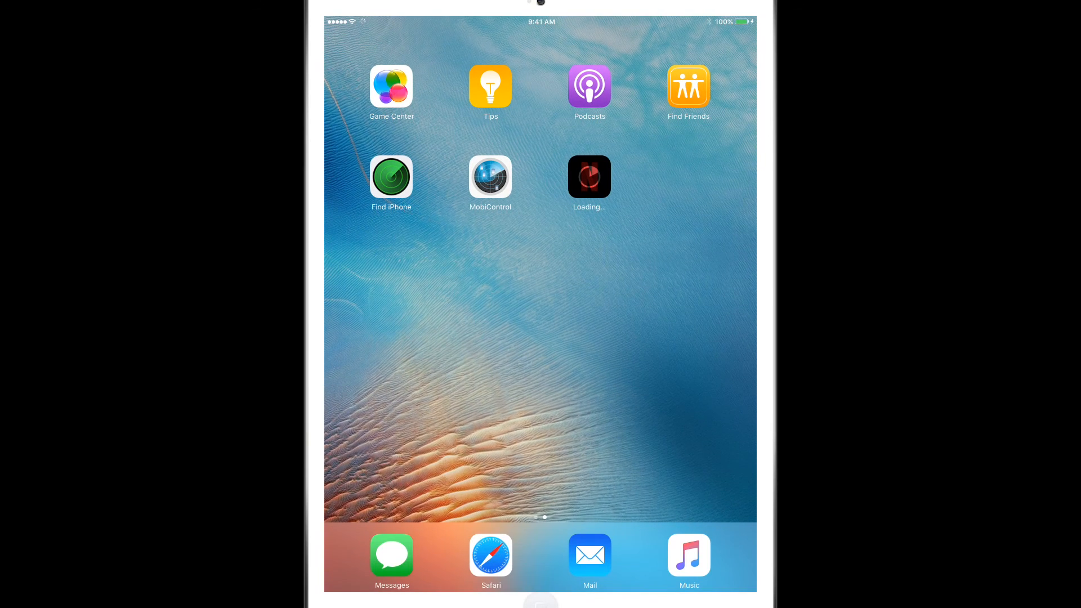
Step: Launch the newly installed MobiControl app to its splash screen
left_click(490, 176)
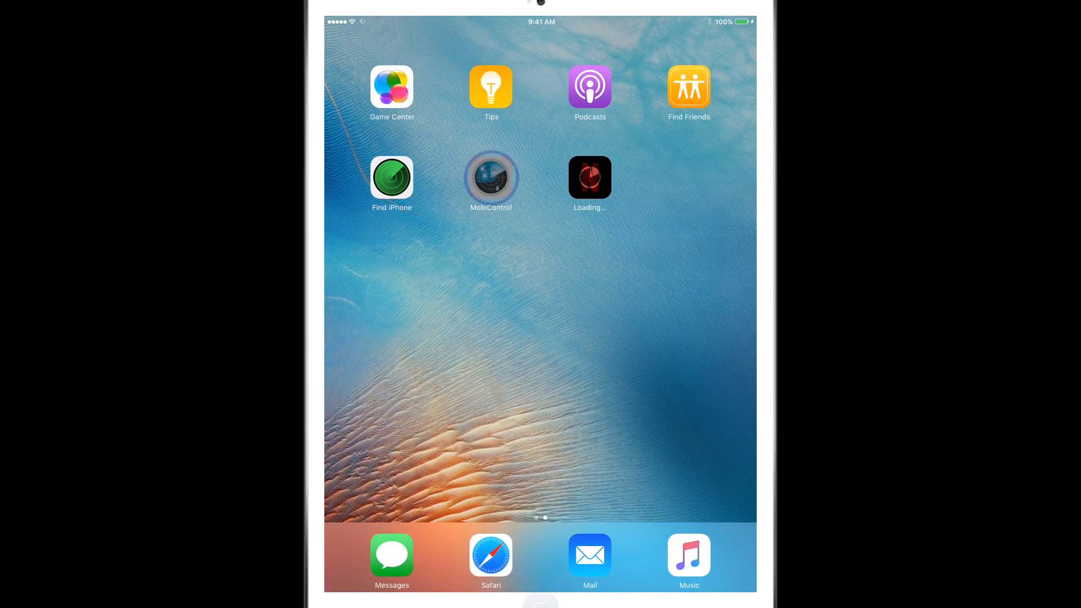
left_click(491, 176)
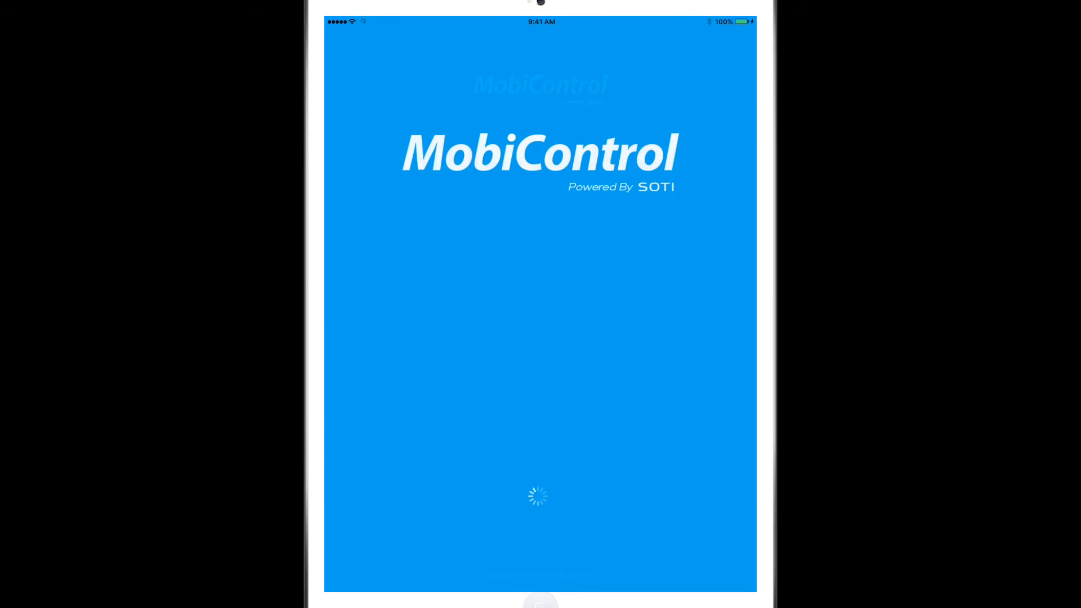